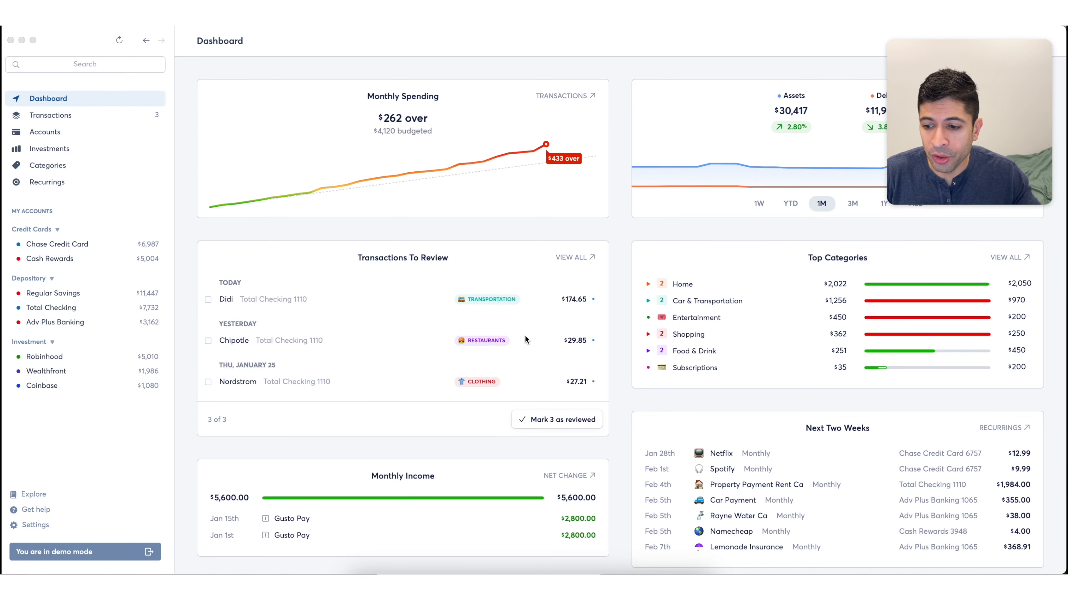
mouse_move(161, 507)
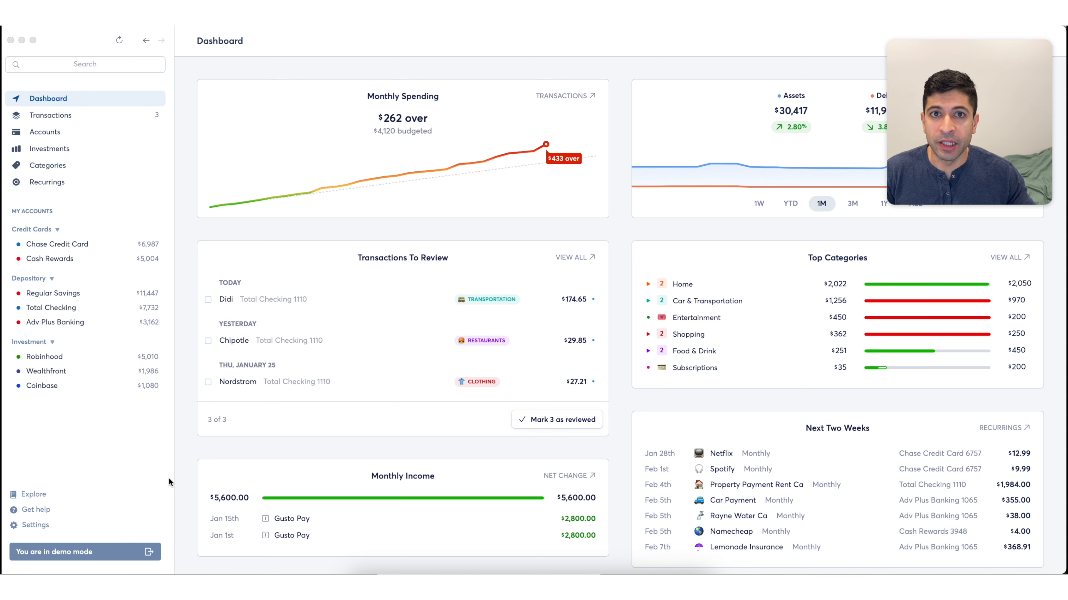
mouse_move(602, 231)
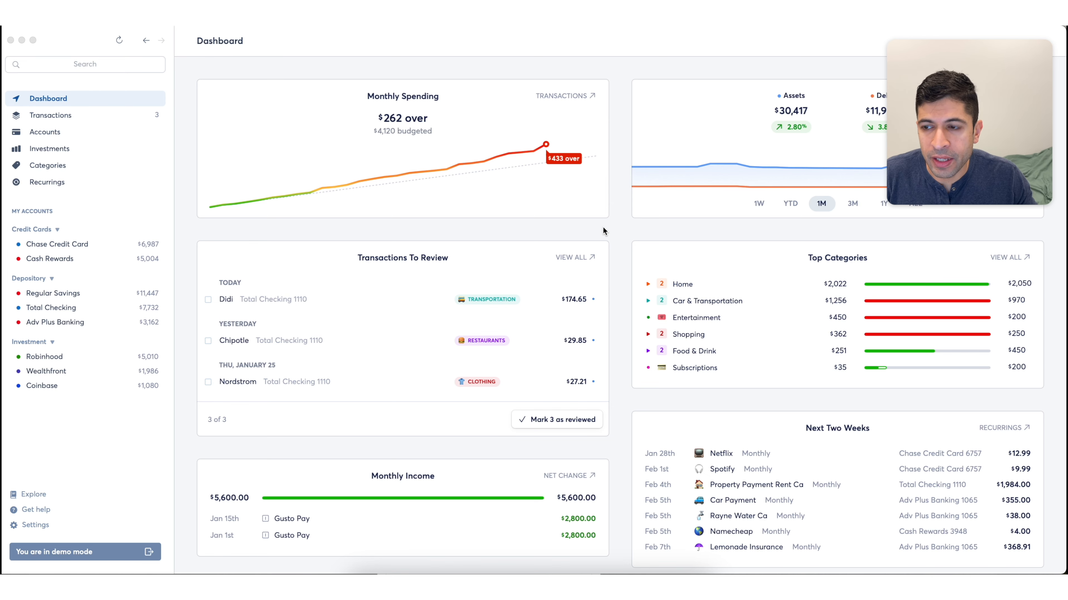
mouse_move(51, 60)
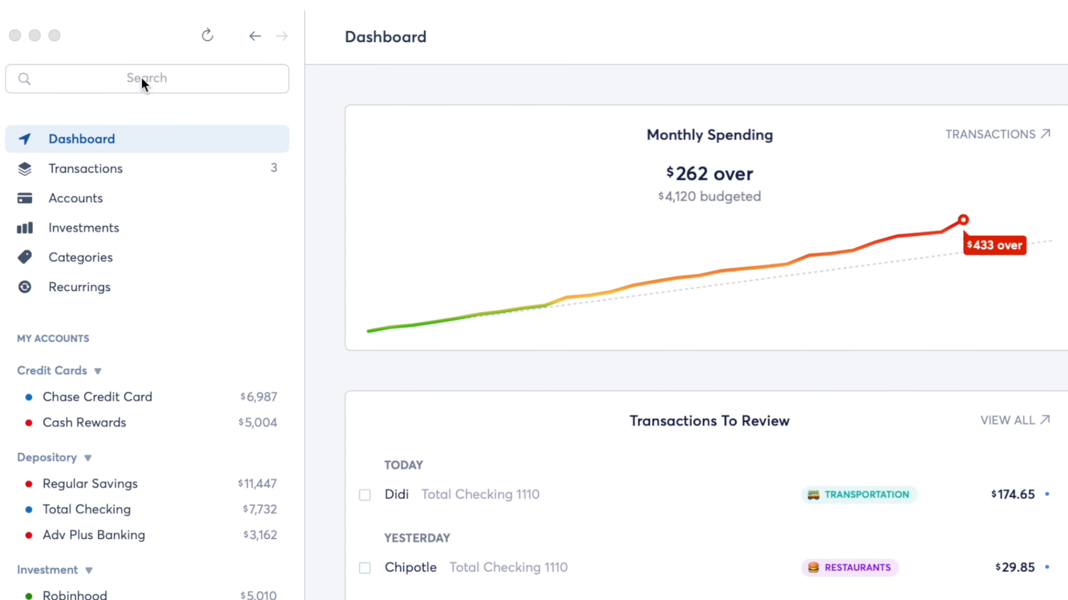
Search accounts, transactions and recurrings for 'netfli' and scroll through the dashboard results
left_click(147, 78)
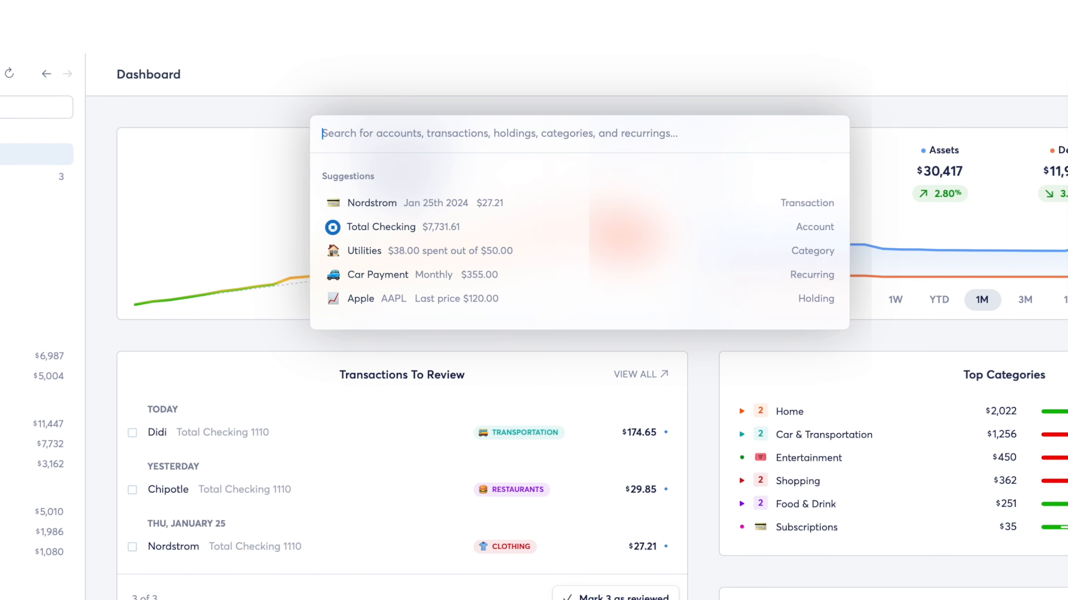
type("netfli")
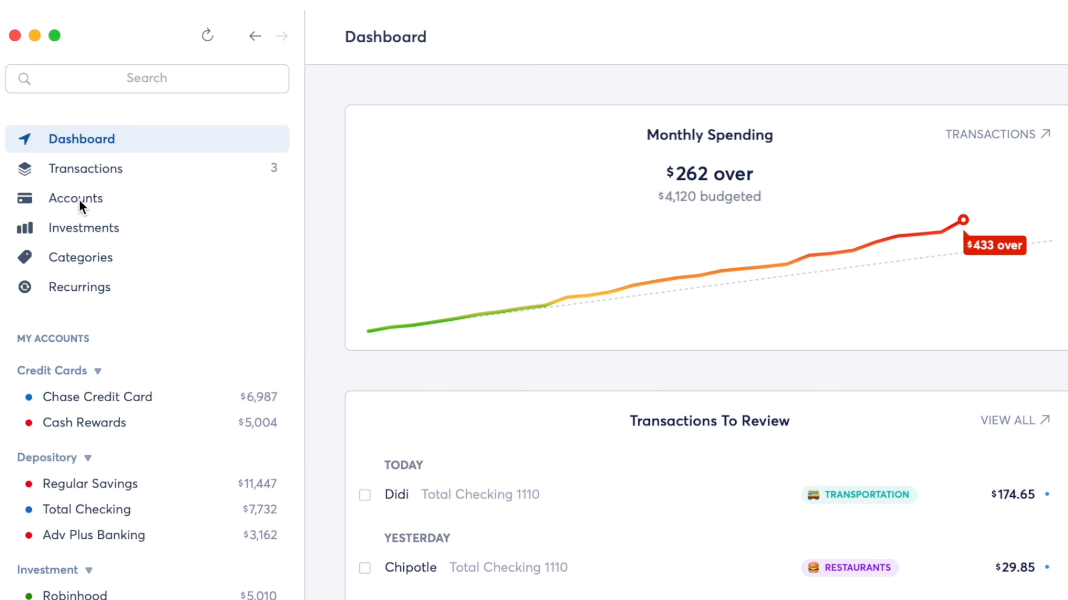
mouse_move(85, 270)
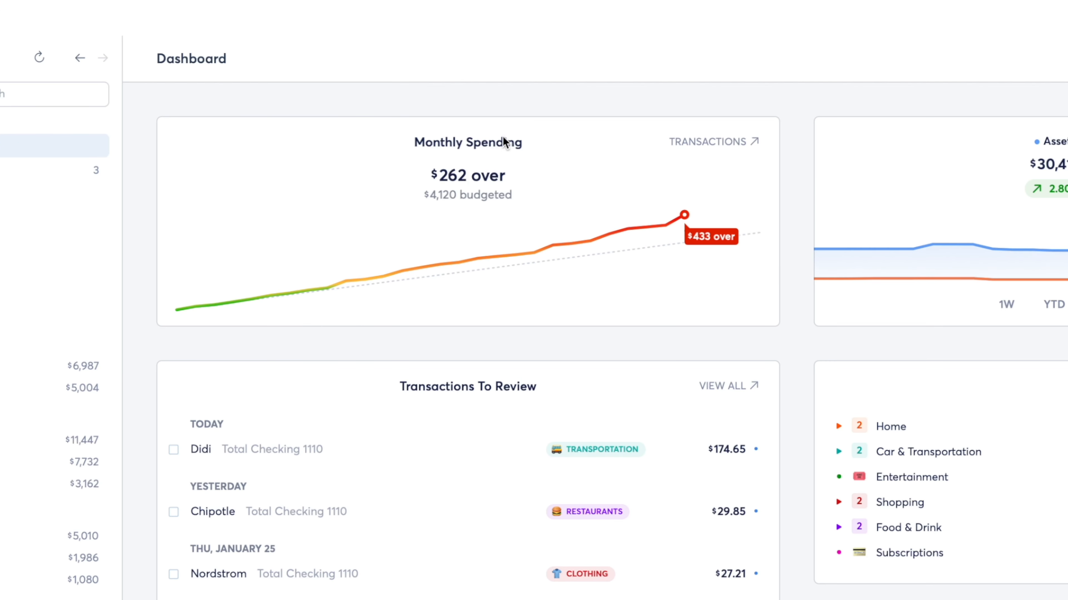
mouse_move(560, 293)
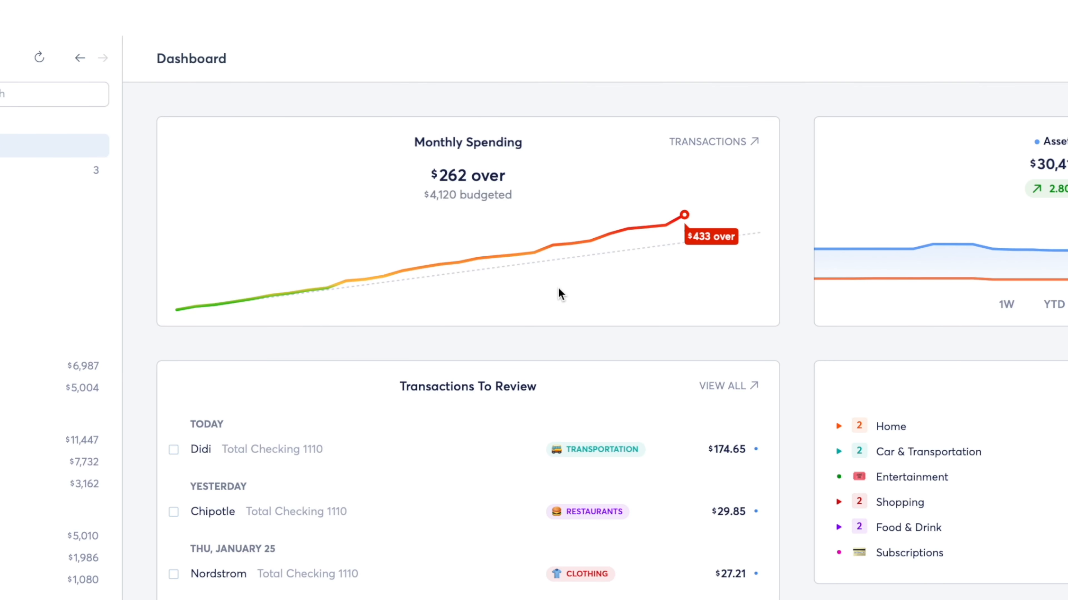
mouse_move(366, 240)
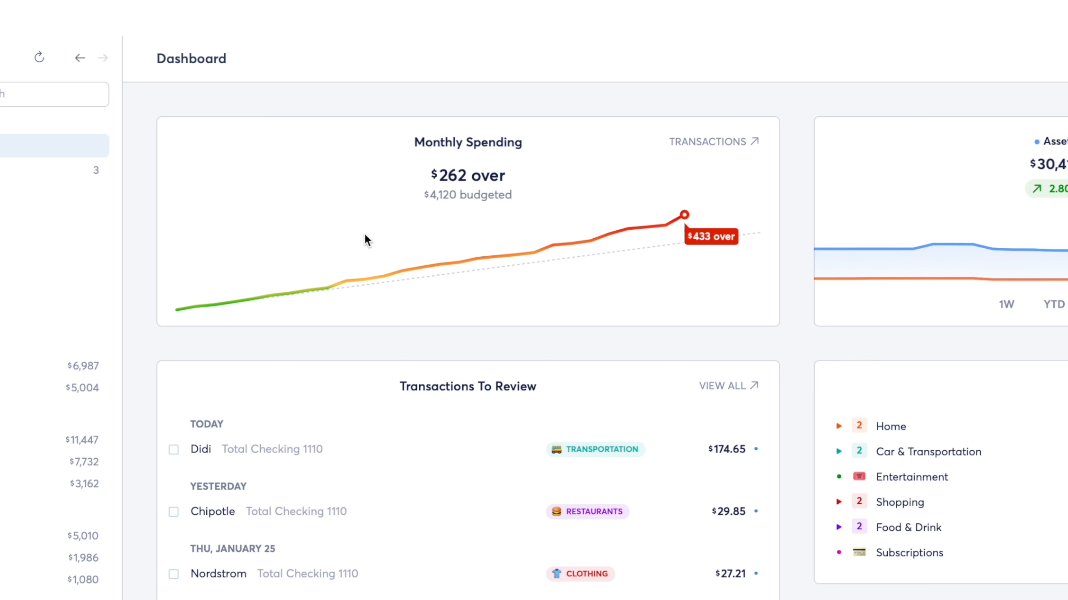
mouse_move(320, 379)
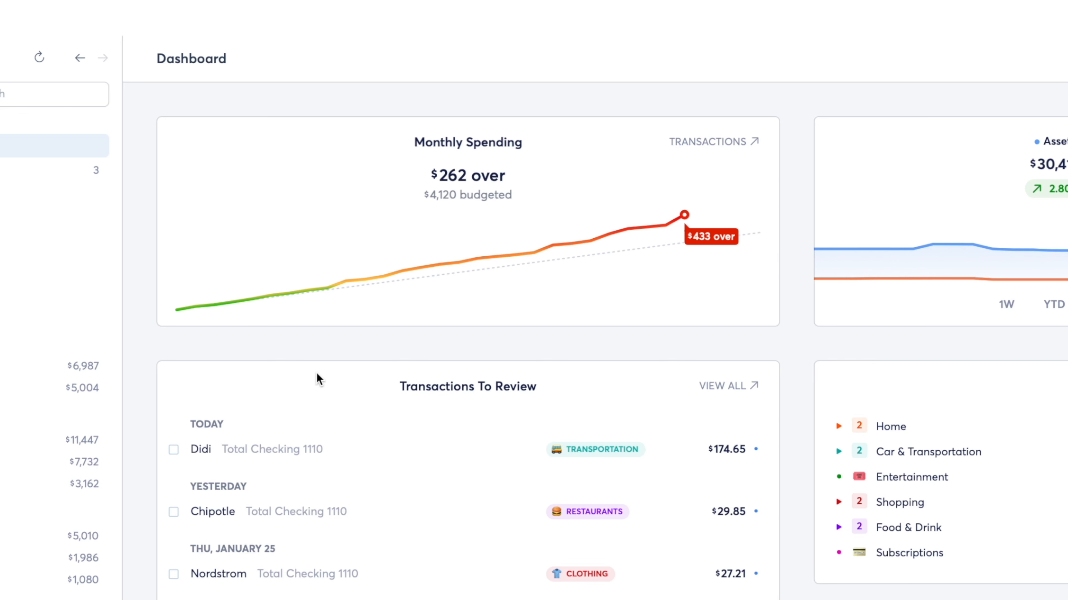
scroll("down", 3)
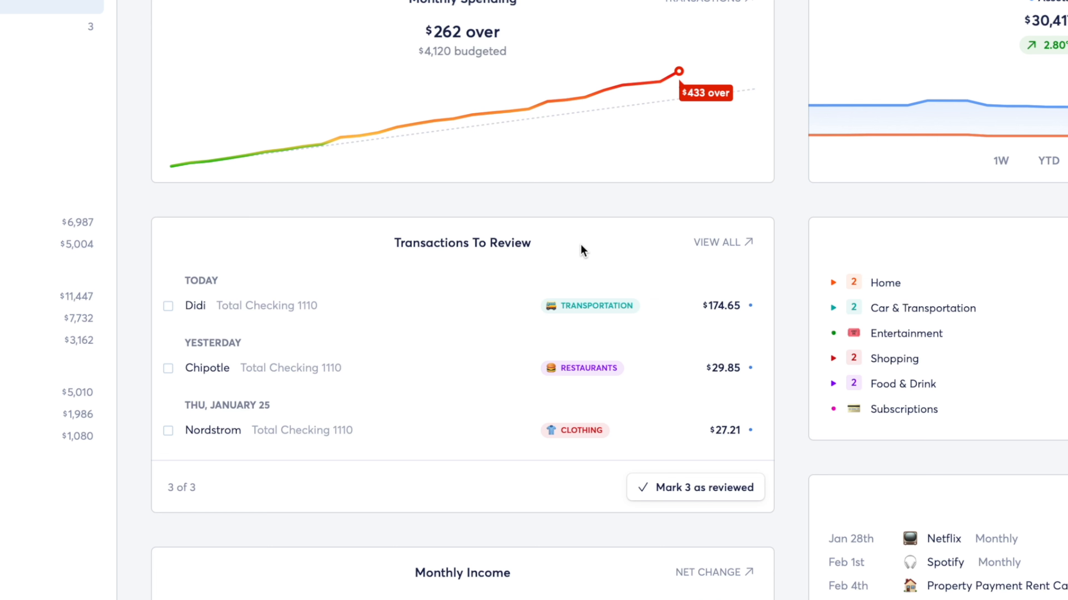
mouse_move(593, 317)
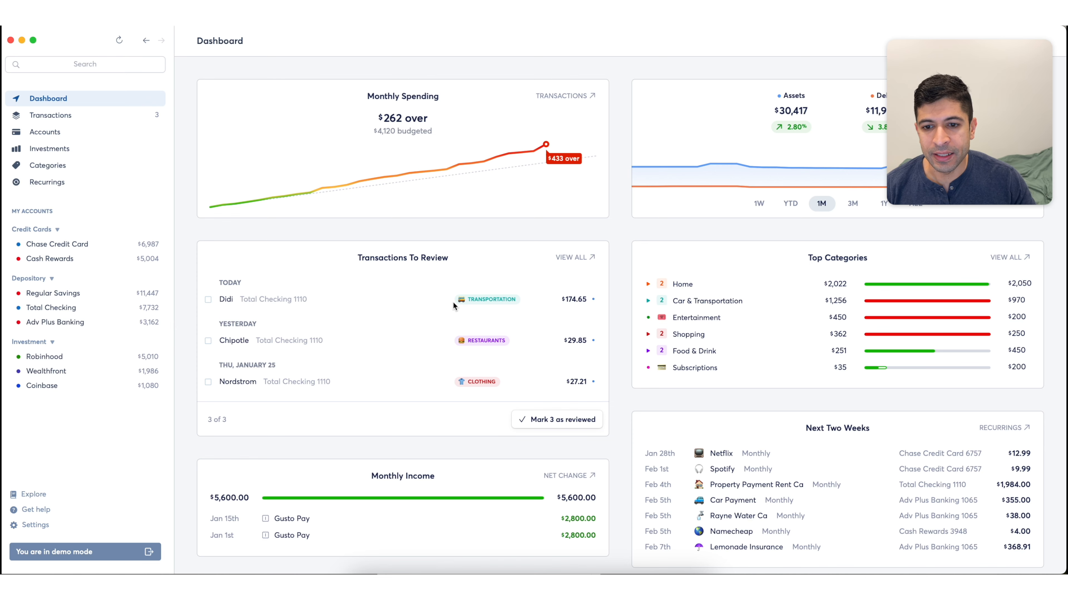
mouse_move(471, 348)
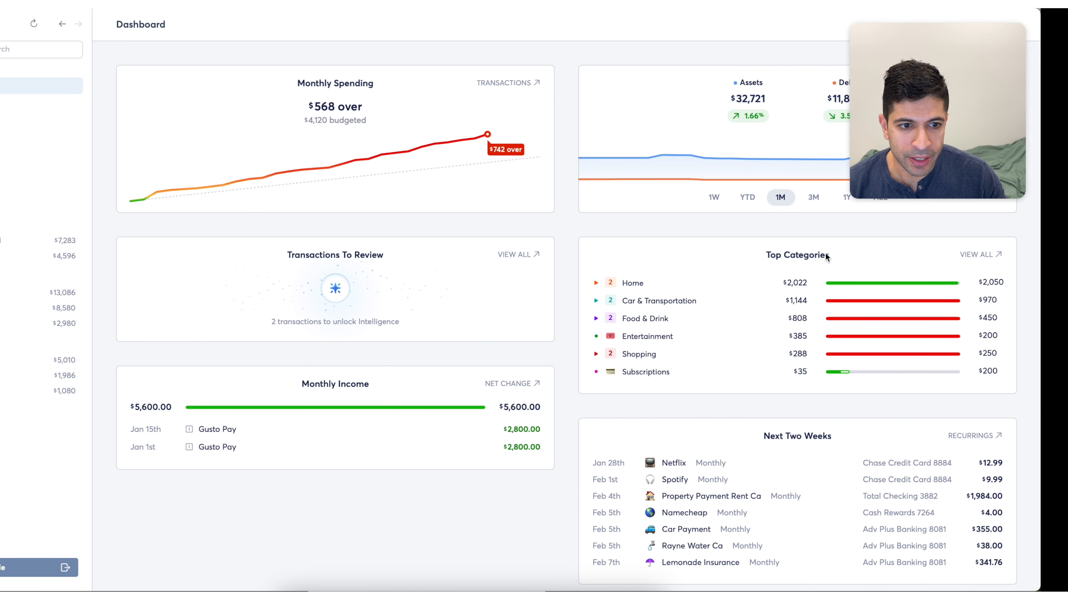
mouse_move(782, 442)
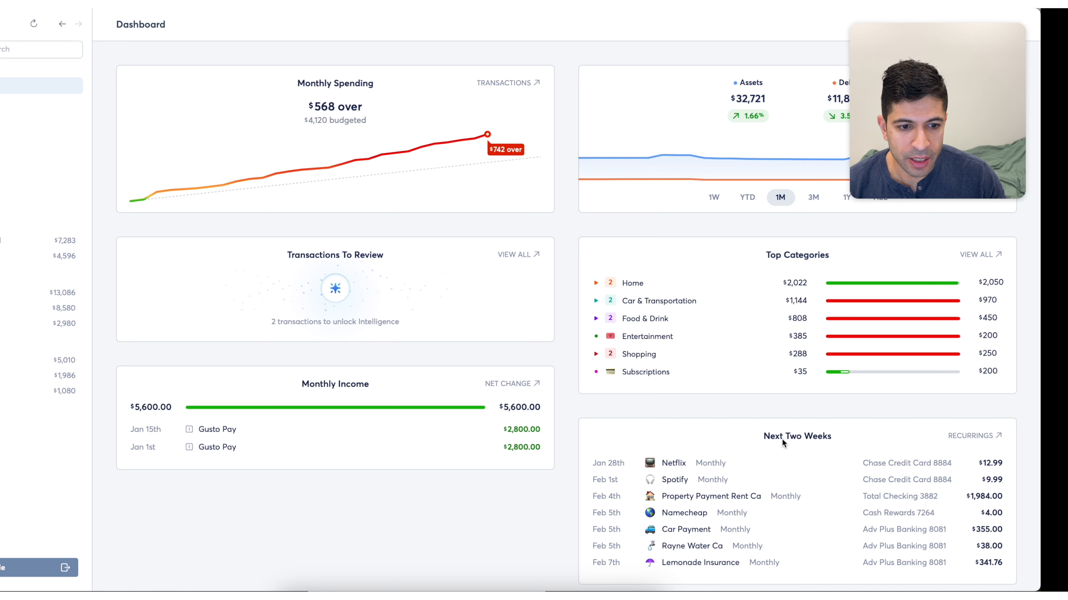
mouse_move(838, 440)
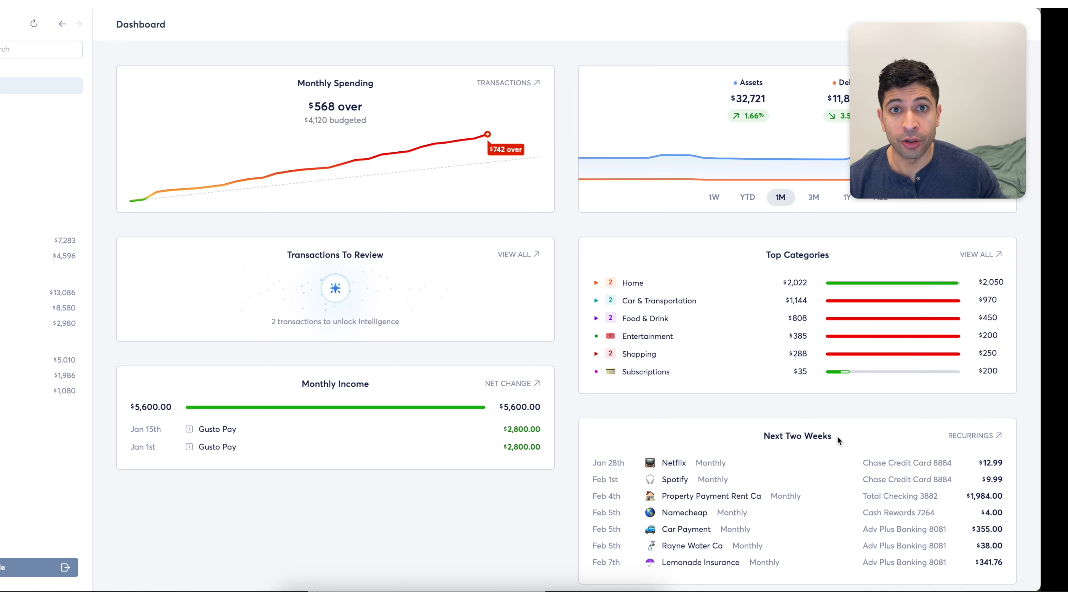
mouse_move(1009, 261)
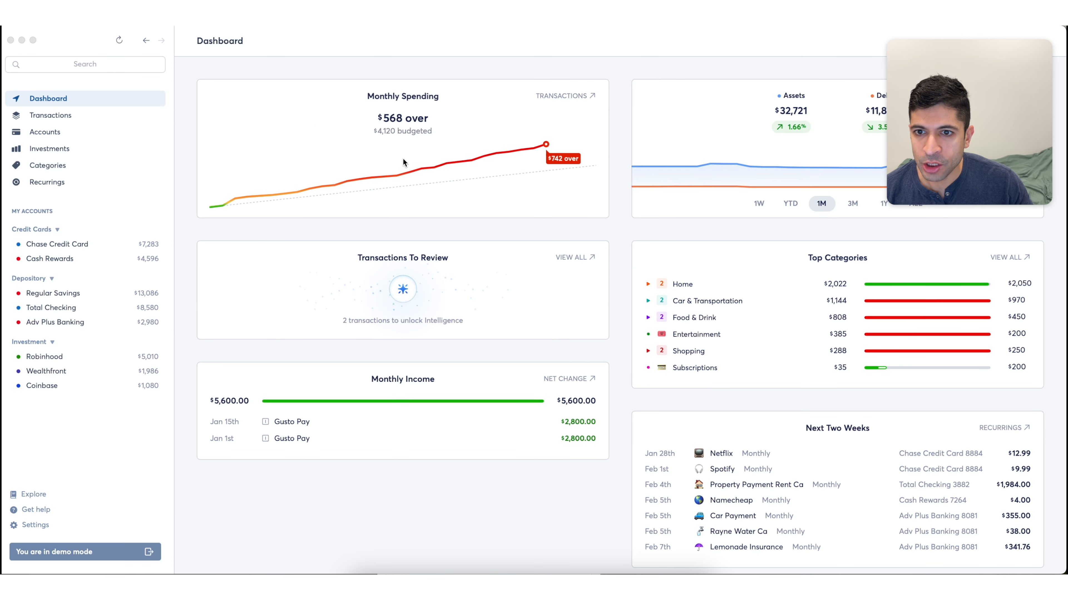
mouse_move(612, 100)
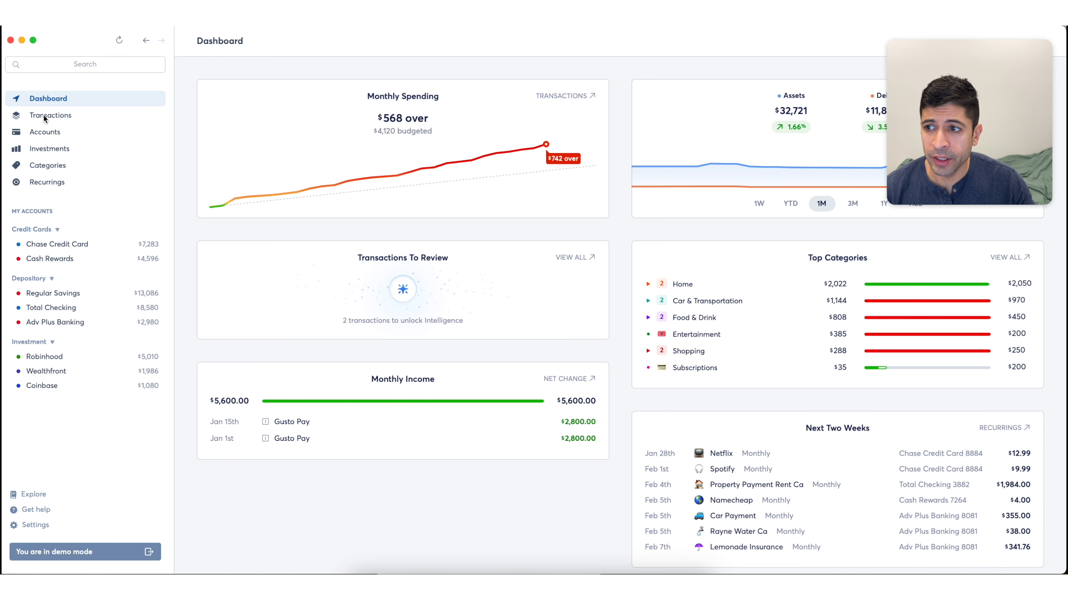
Show all transactions from the sidebar and point out the Filter, Sort, Search, Add and Export controls
left_click(51, 115)
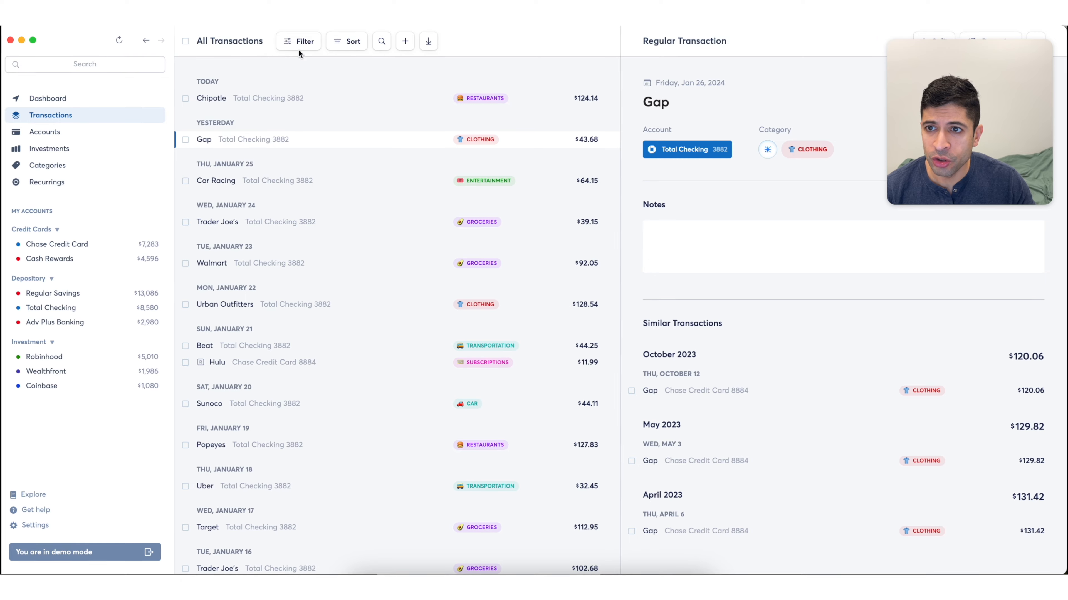
left_click(304, 42)
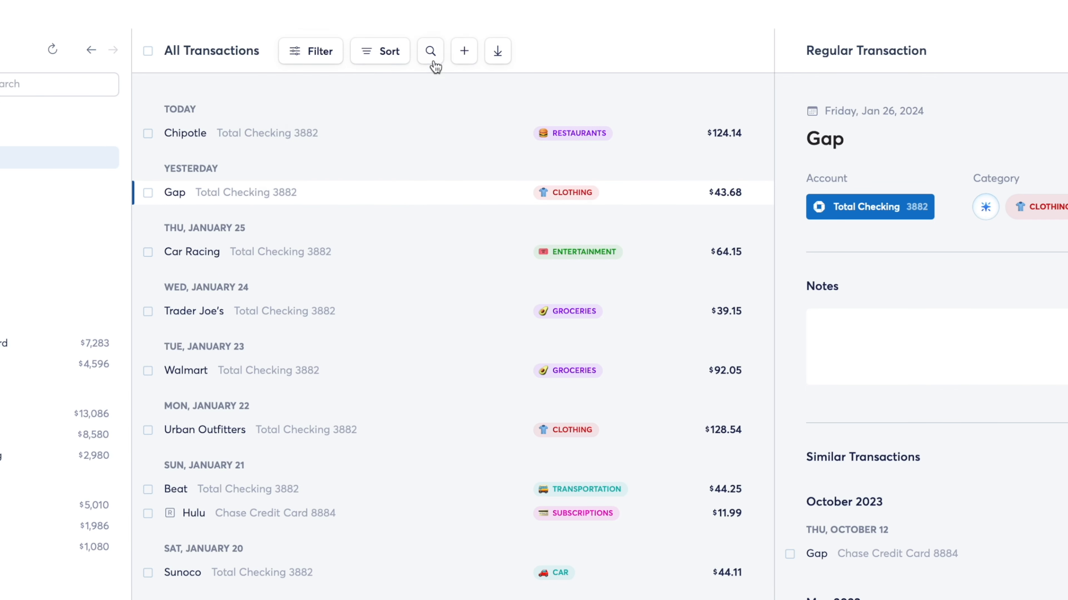
mouse_move(498, 51)
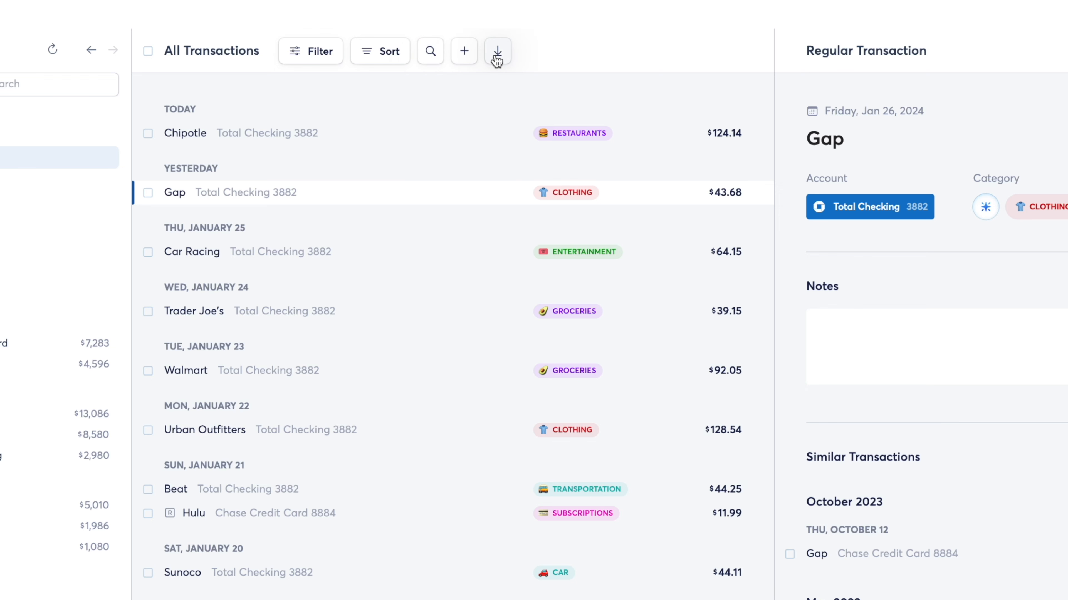
left_click(379, 51)
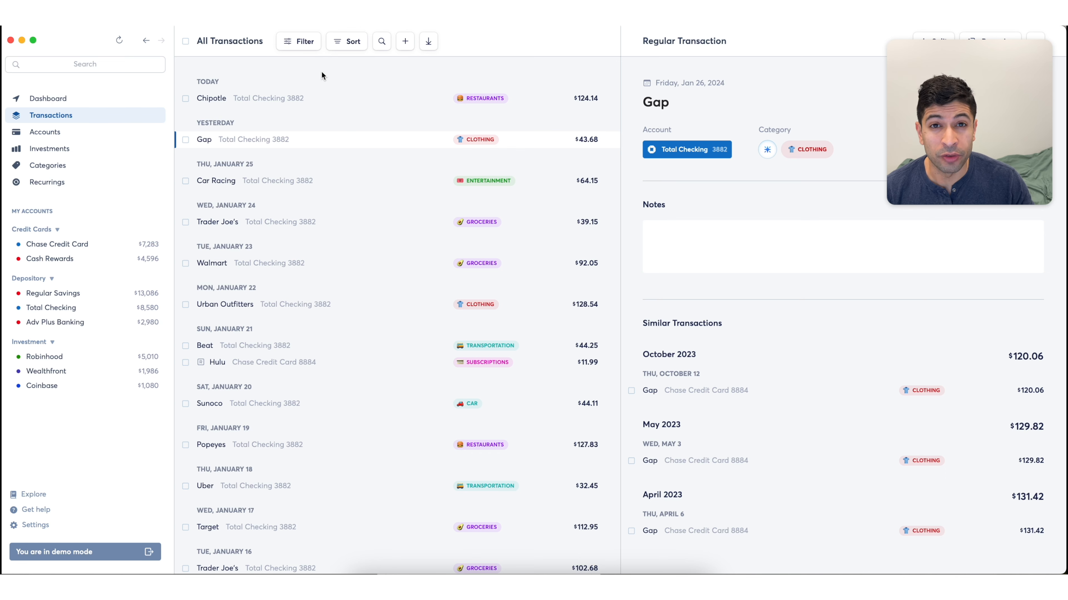
View the accounts overview, then the Regular Savings and Total Checking account details
left_click(45, 132)
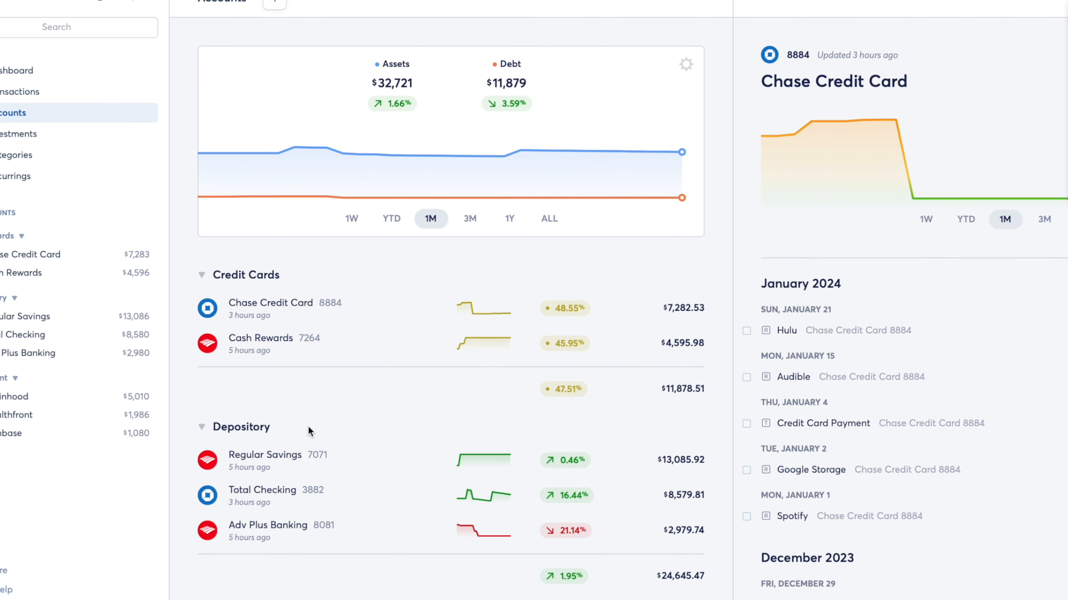
scroll("down", 3)
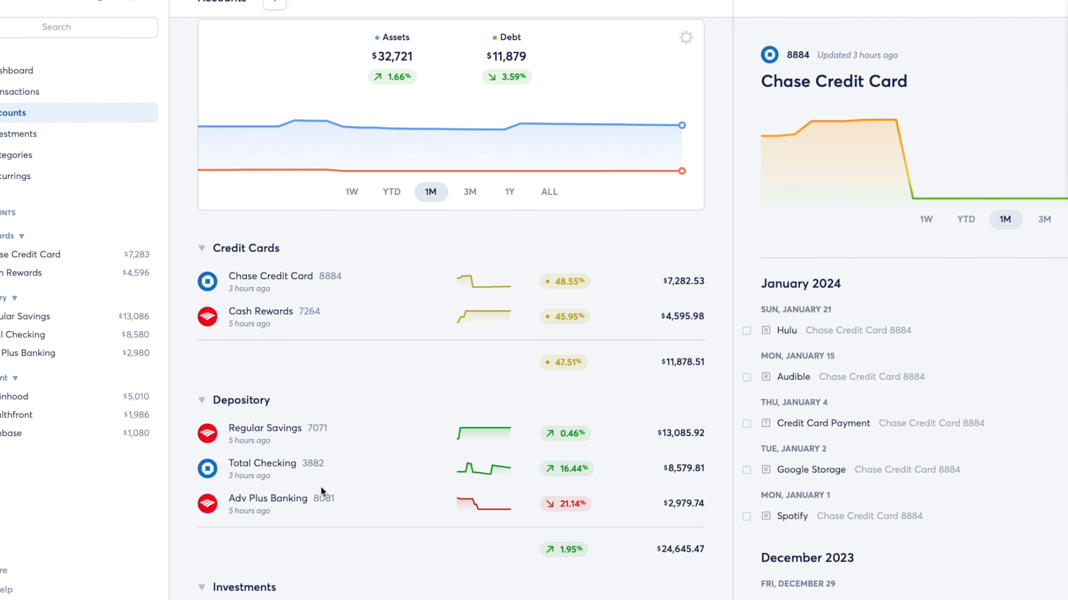
mouse_move(461, 370)
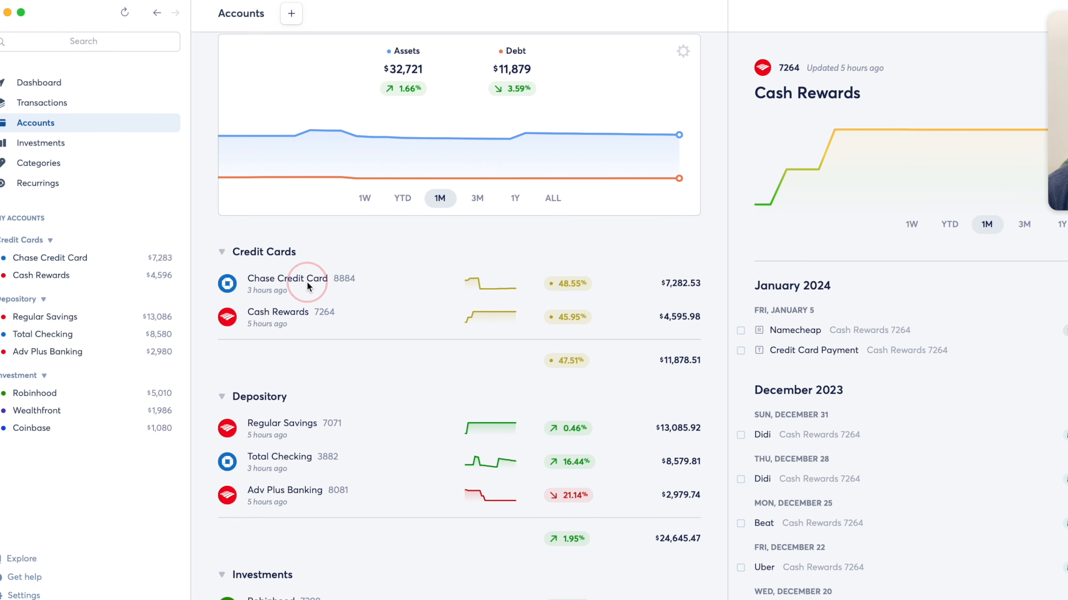
left_click(282, 421)
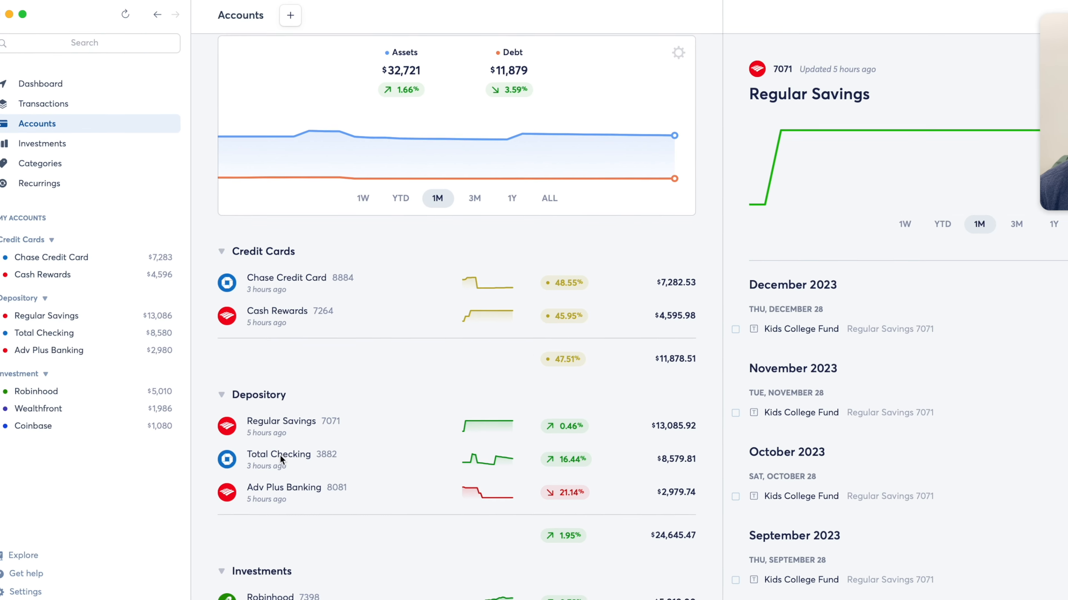
left_click(48, 164)
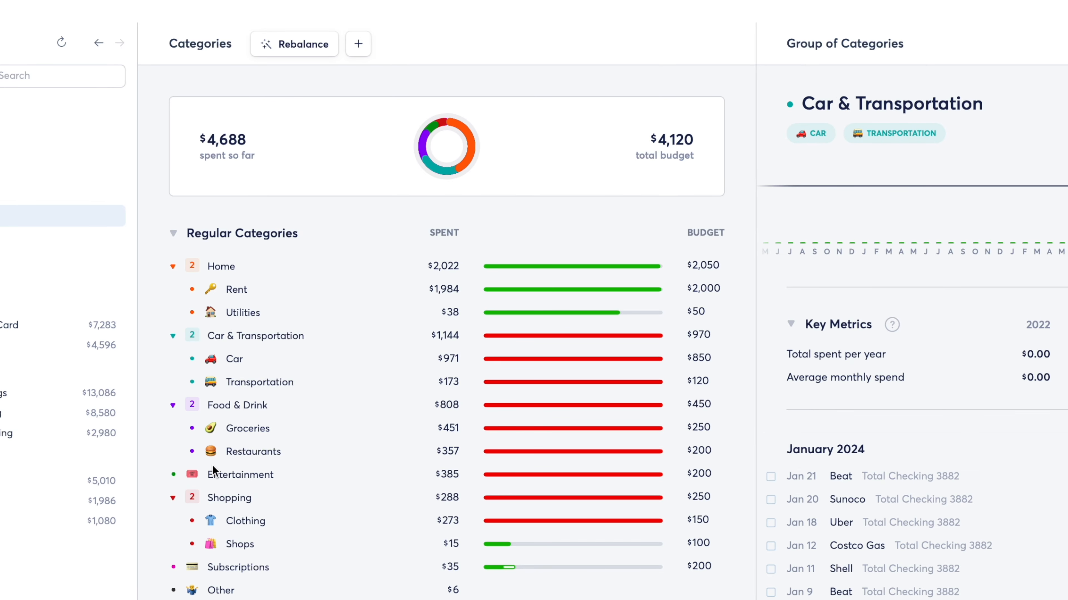
mouse_move(194, 267)
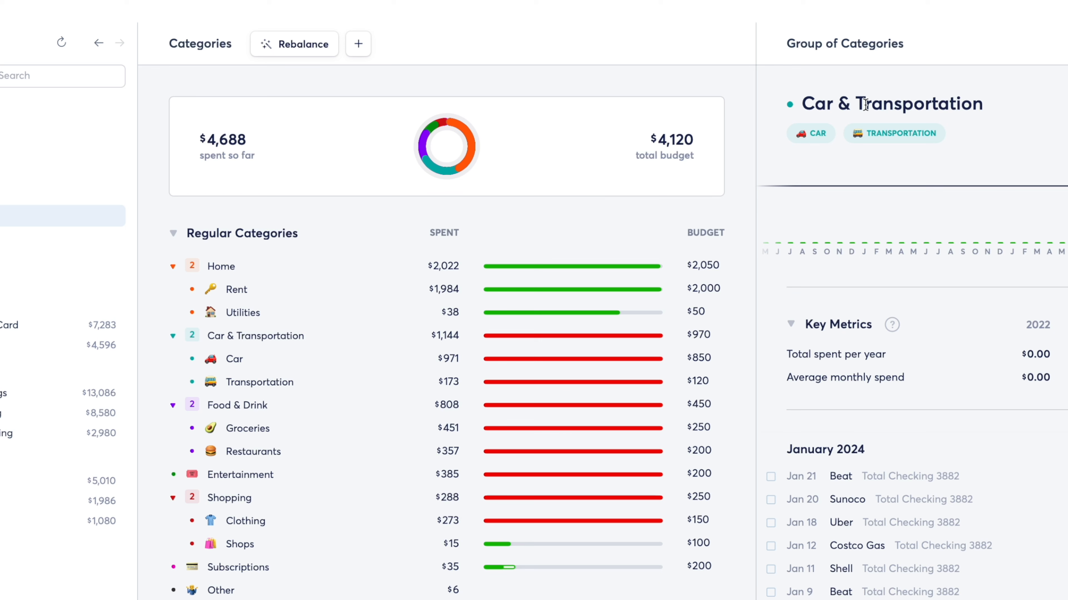
mouse_move(793, 109)
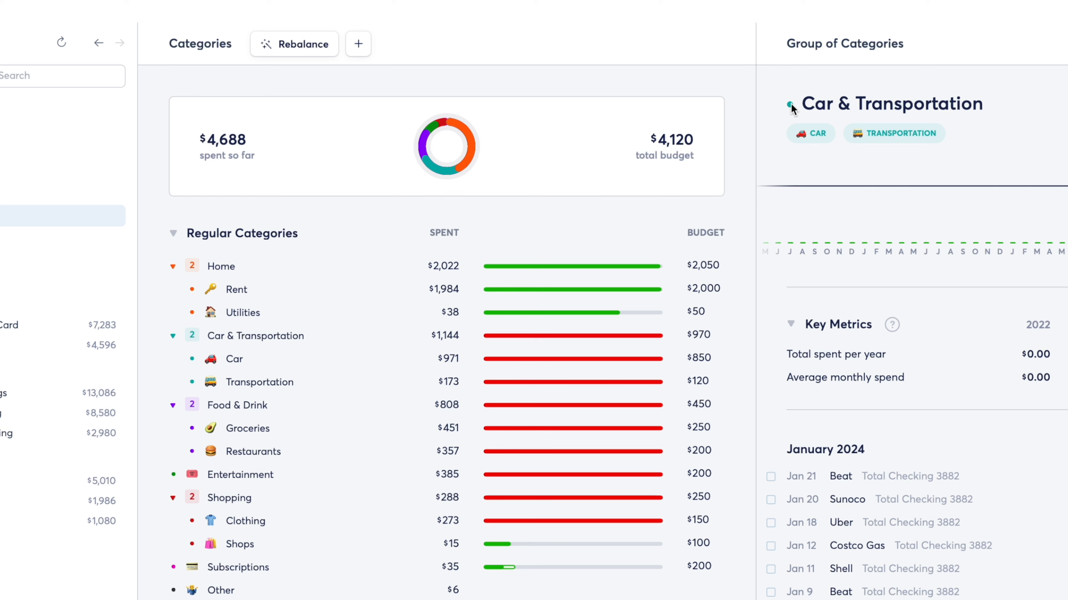
Make the Car & Transportation group's colour blue and dismiss the Car emoji picker
left_click(791, 108)
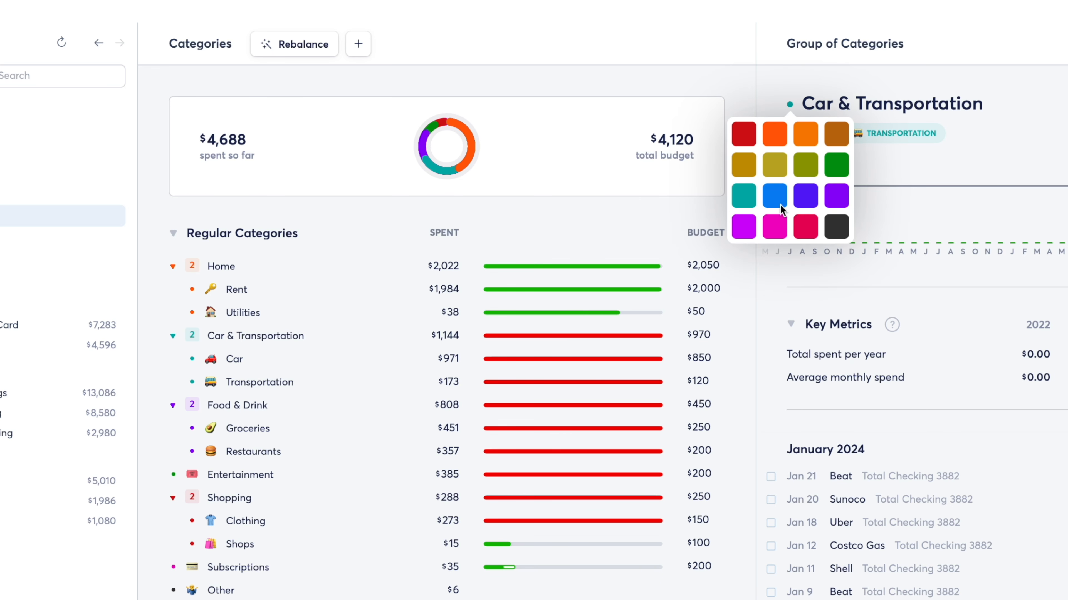
left_click(773, 195)
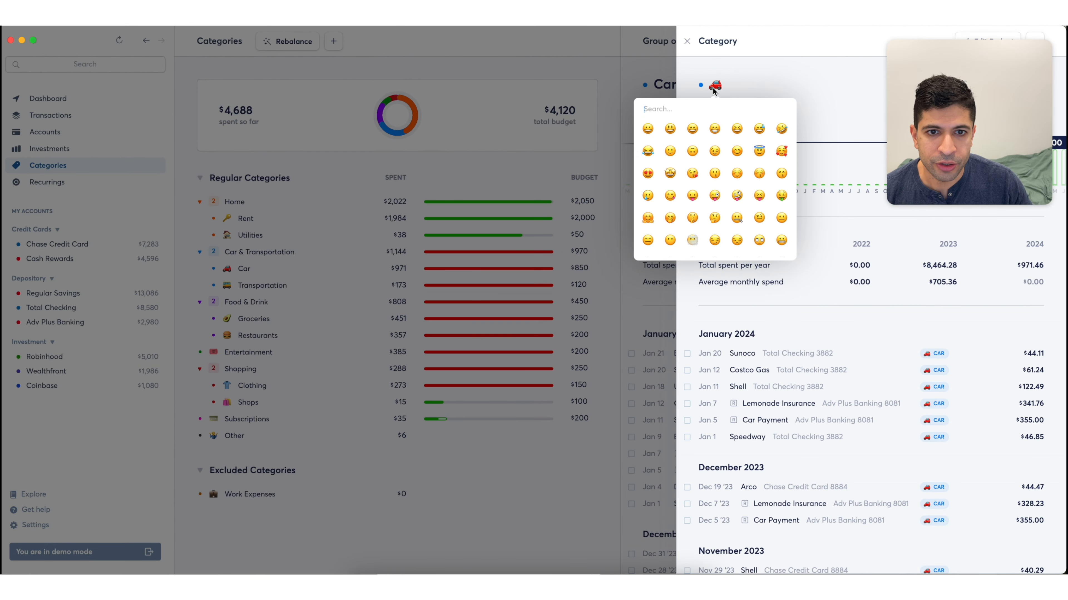
left_click(687, 41)
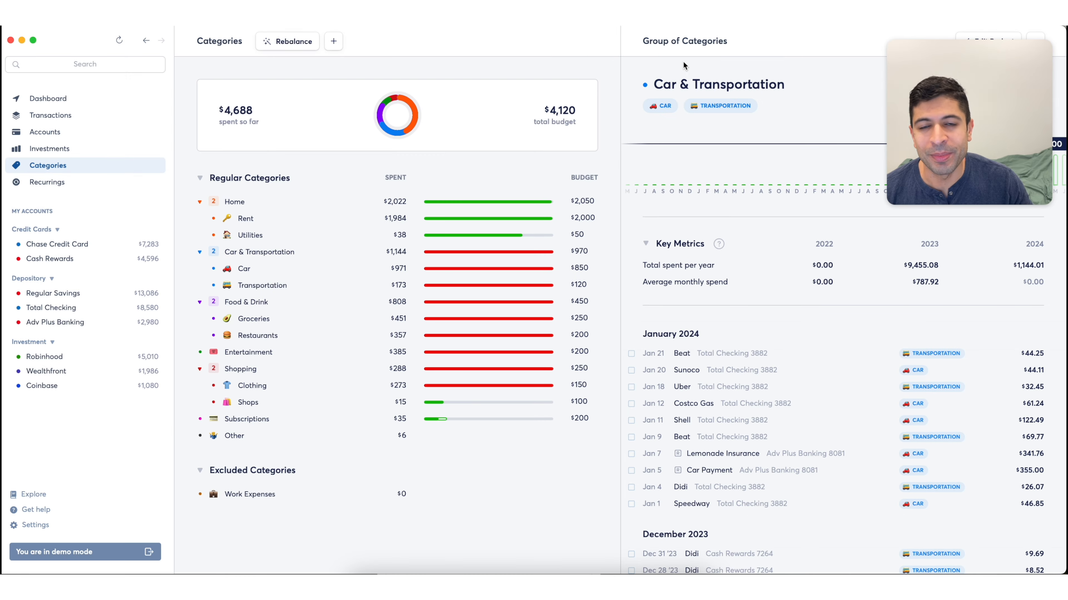
mouse_move(673, 113)
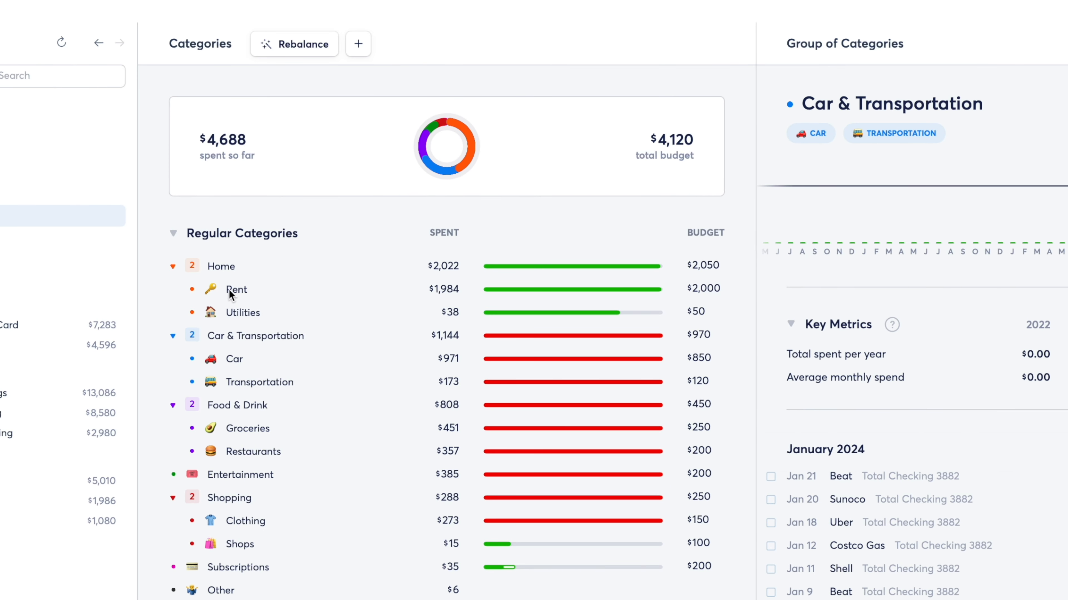
mouse_move(238, 318)
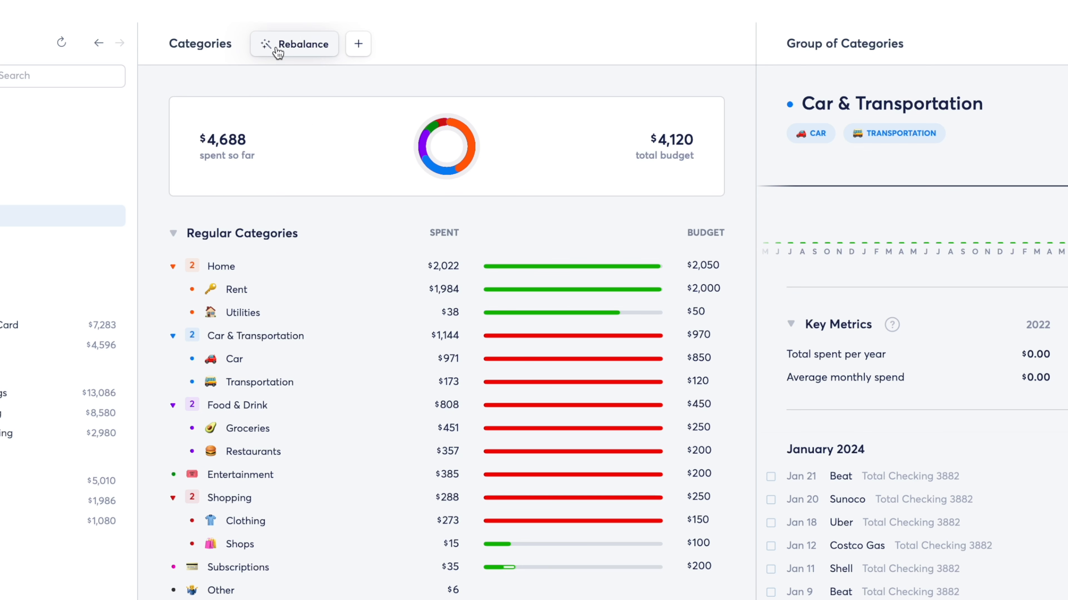
mouse_move(279, 92)
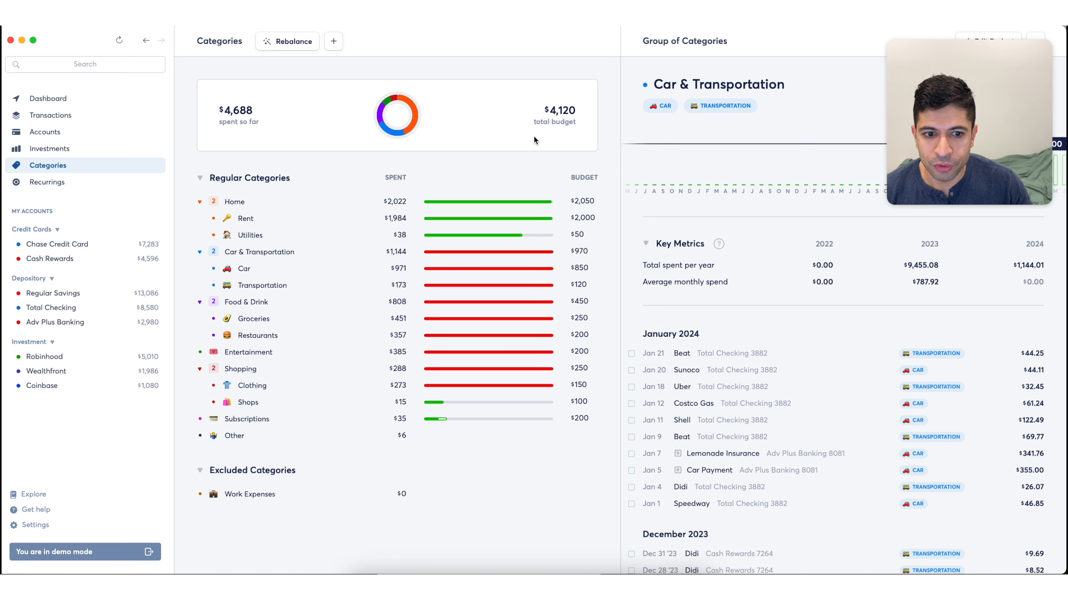
mouse_move(547, 142)
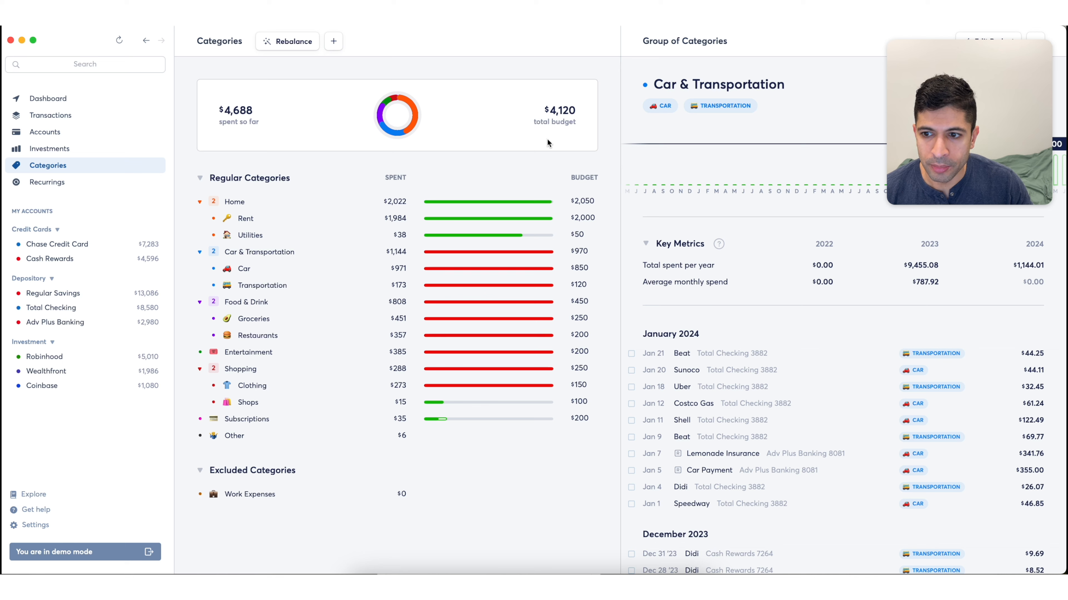
mouse_move(265, 310)
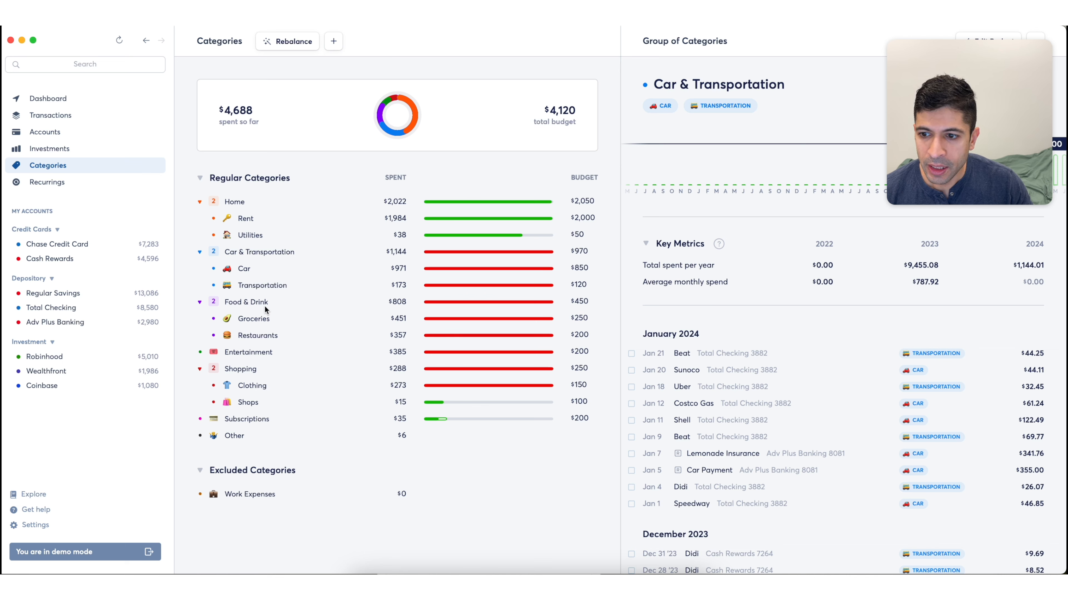
View the Groceries category details, then move to the recurring payments overview
left_click(253, 318)
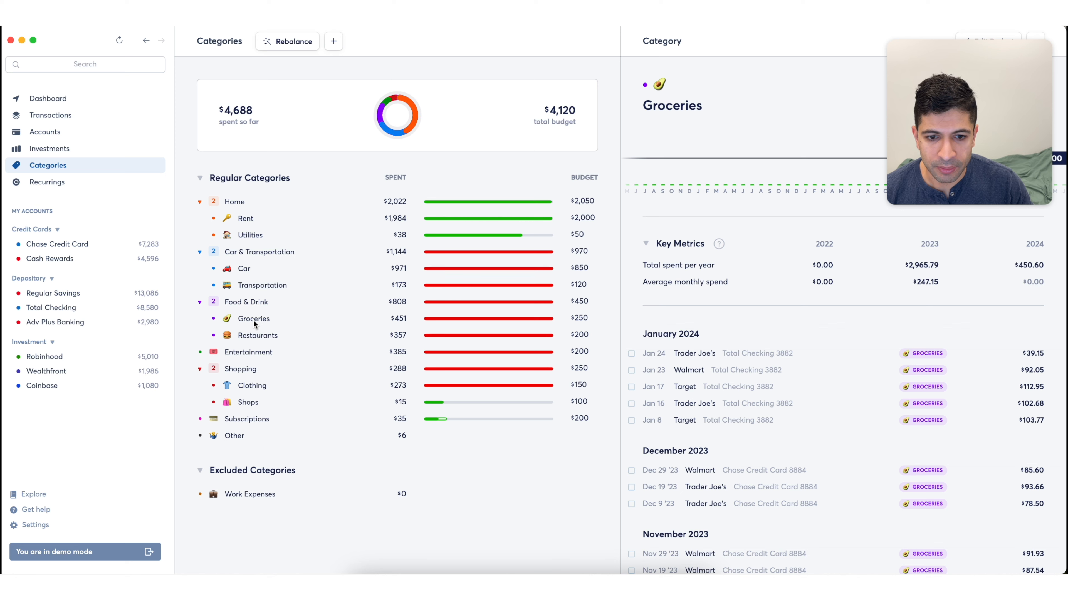
mouse_move(707, 430)
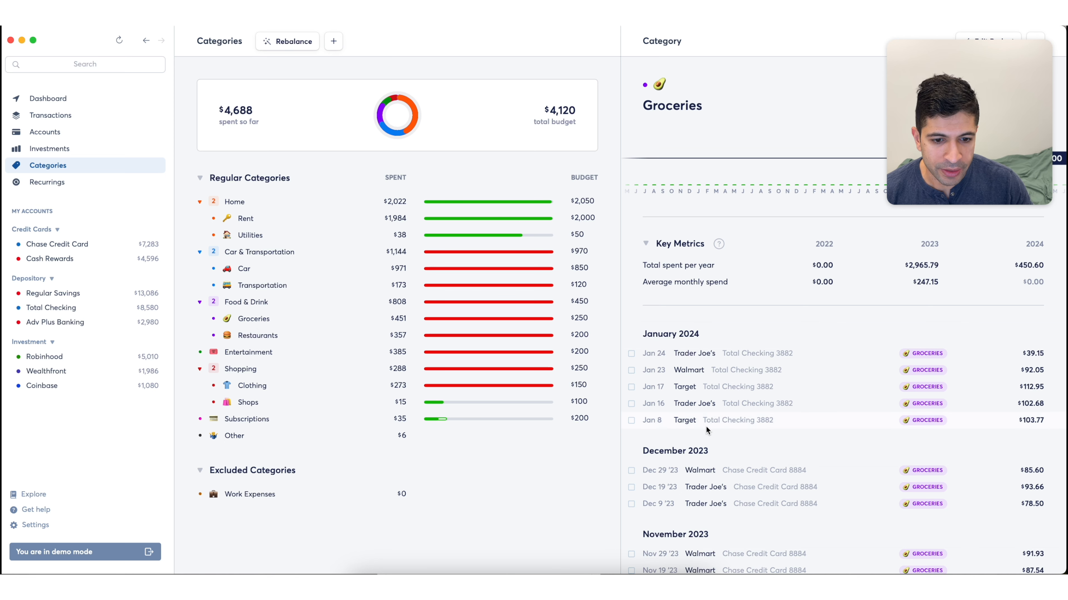
mouse_move(708, 379)
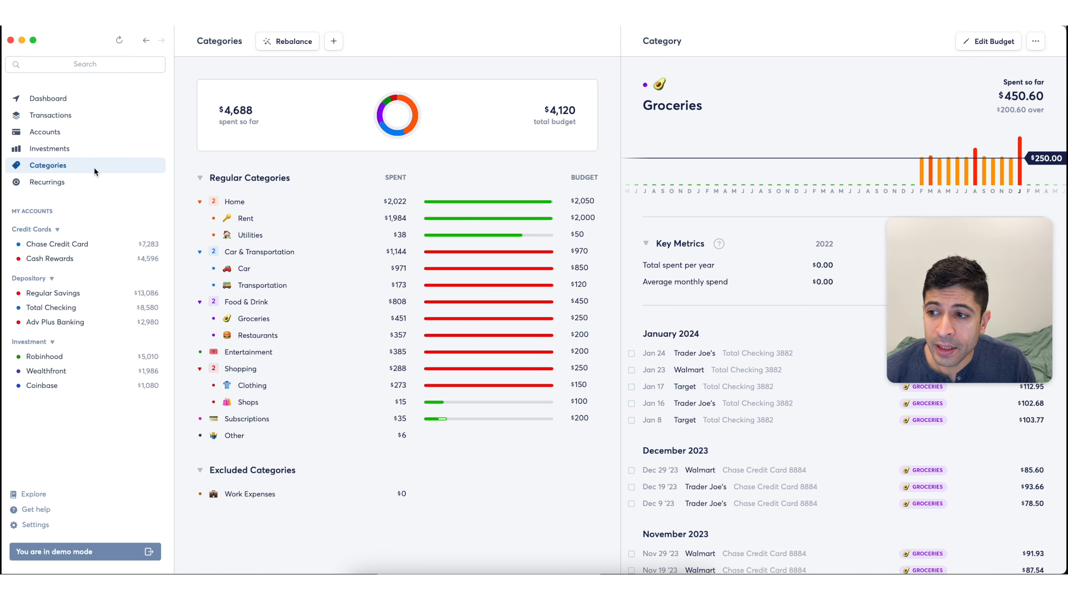
left_click(47, 182)
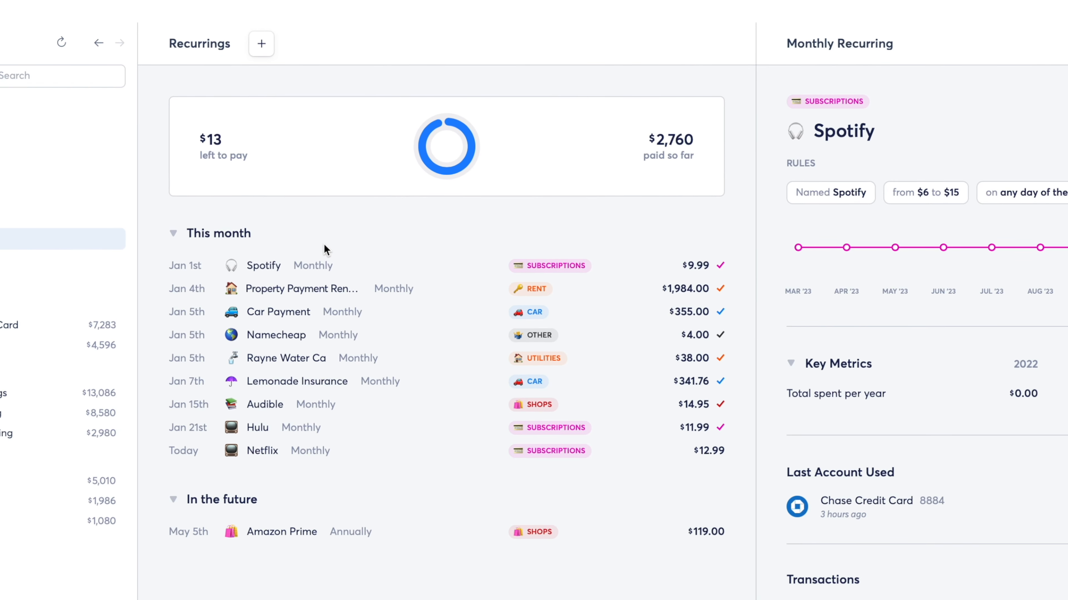
mouse_move(267, 278)
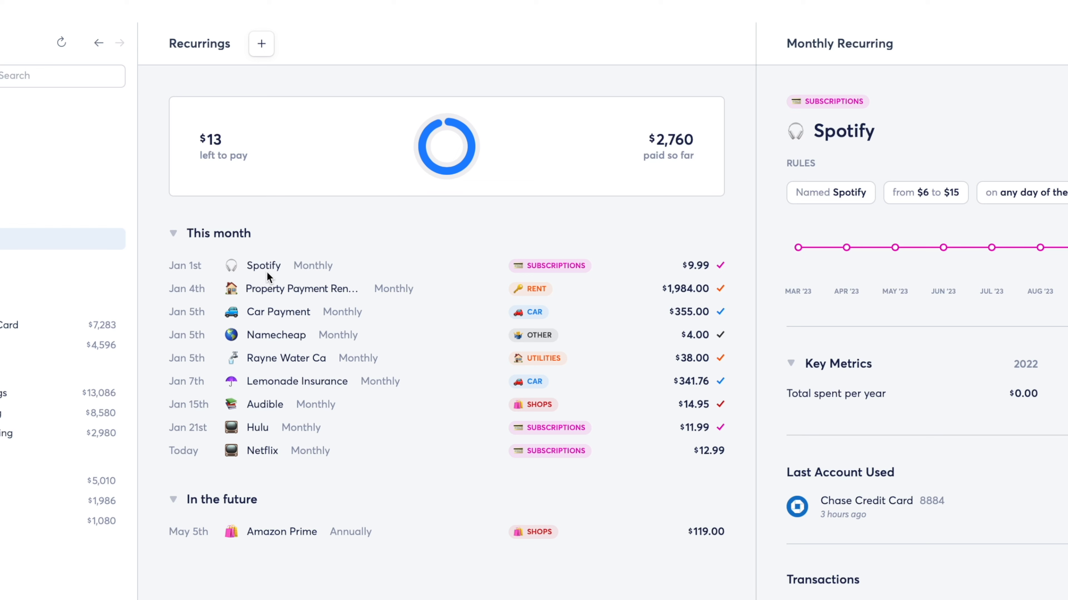
mouse_move(270, 458)
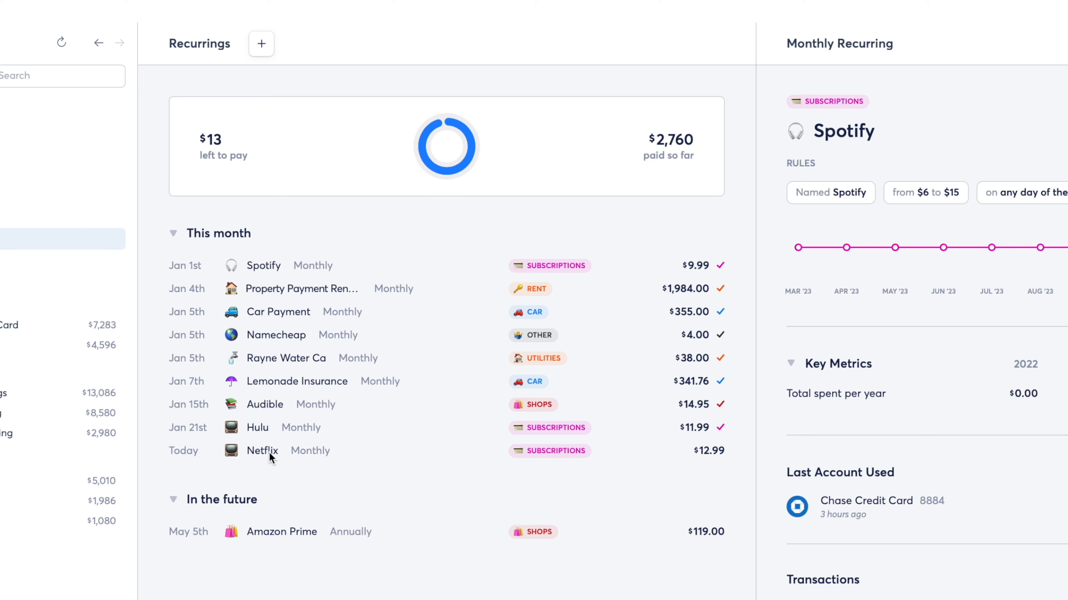
mouse_move(267, 267)
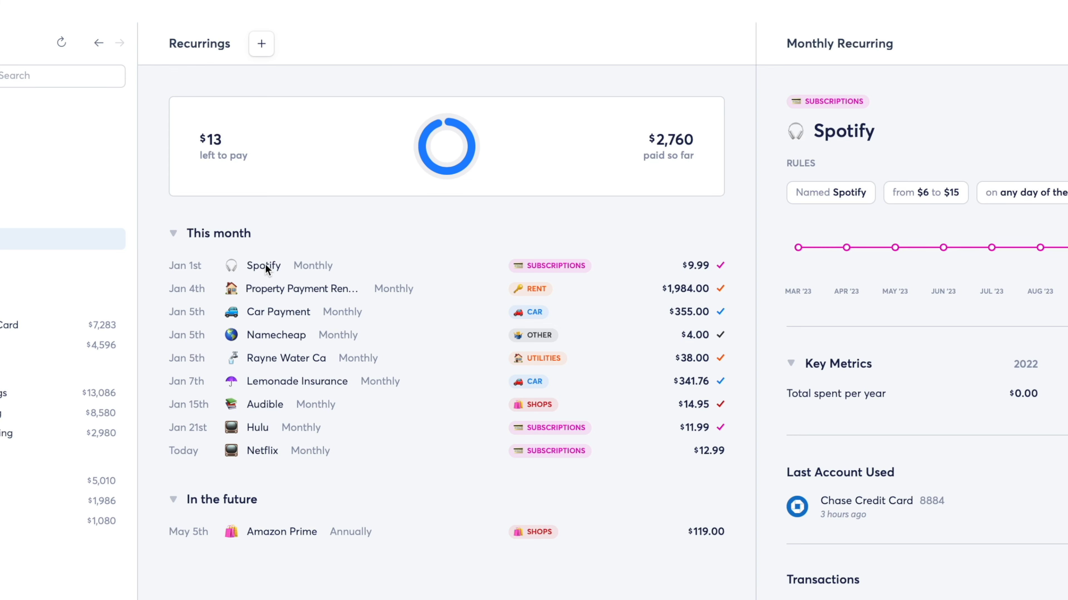
scroll("down", 3)
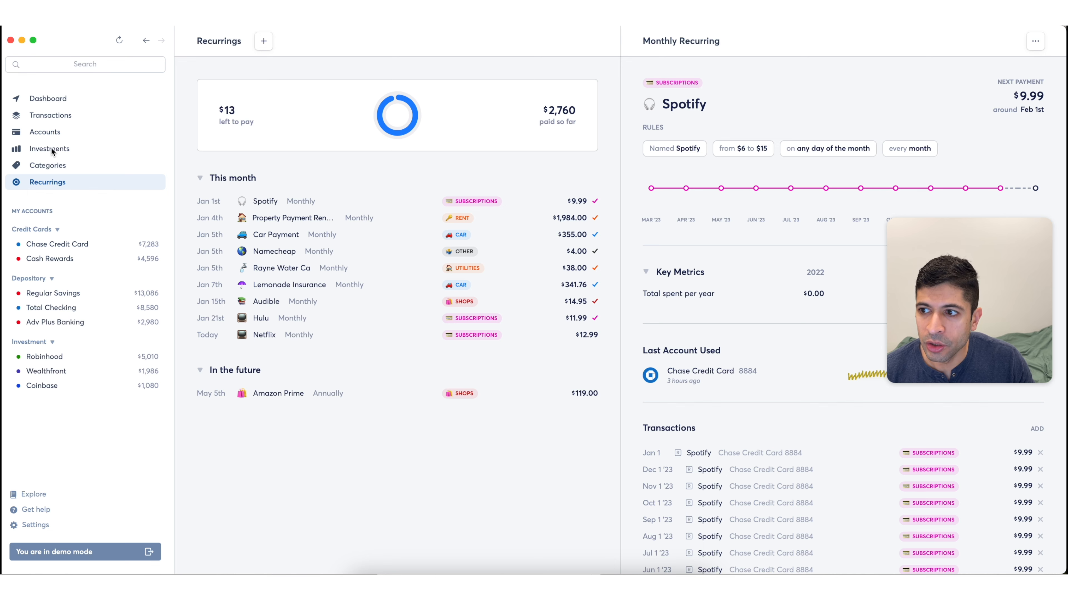
left_click(52, 115)
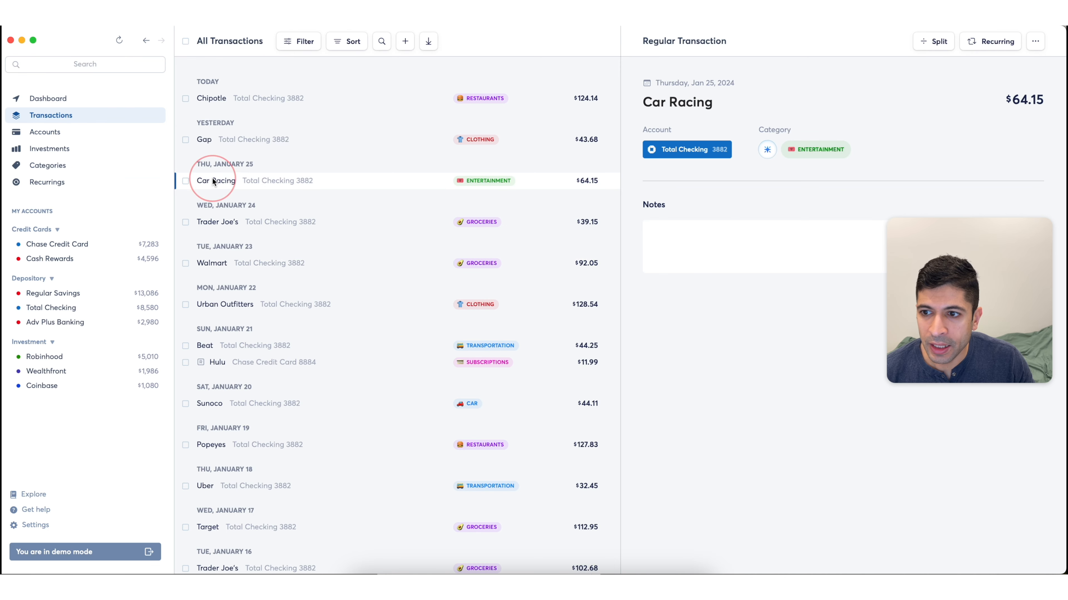
left_click(989, 41)
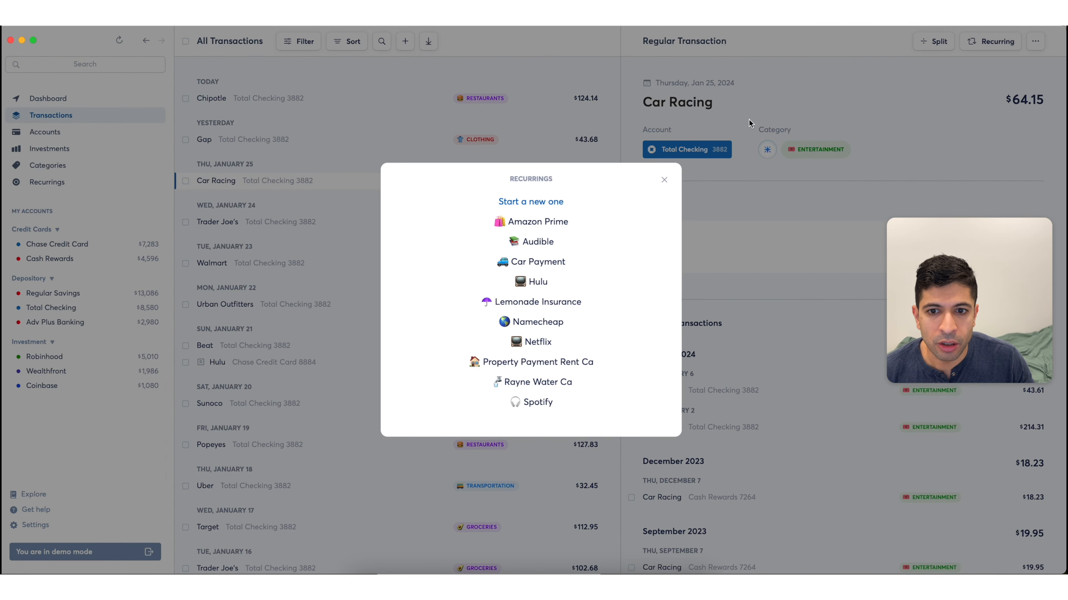
left_click(663, 179)
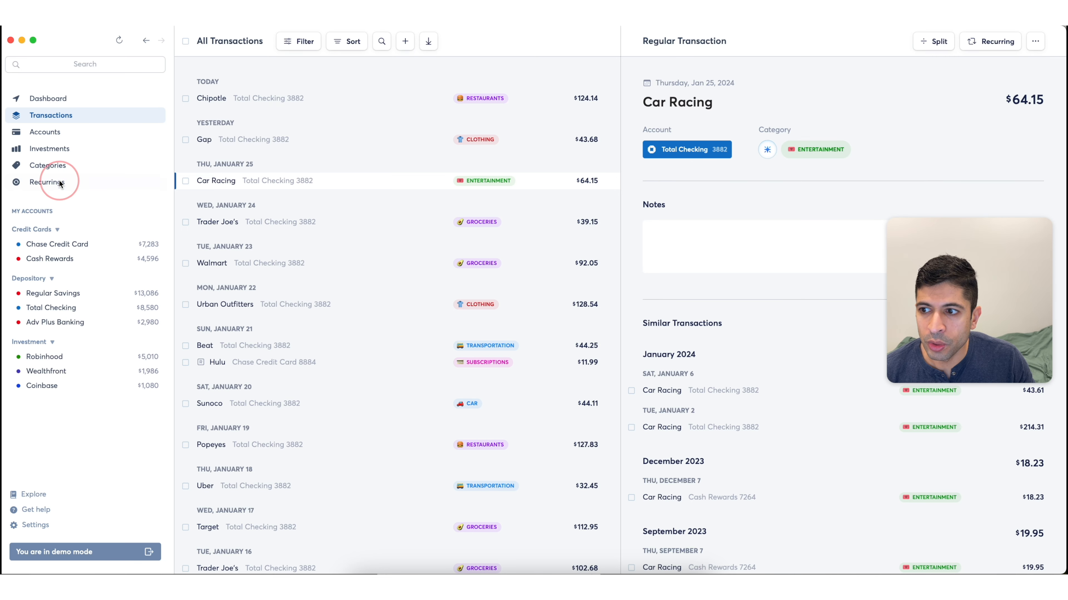
left_click(48, 182)
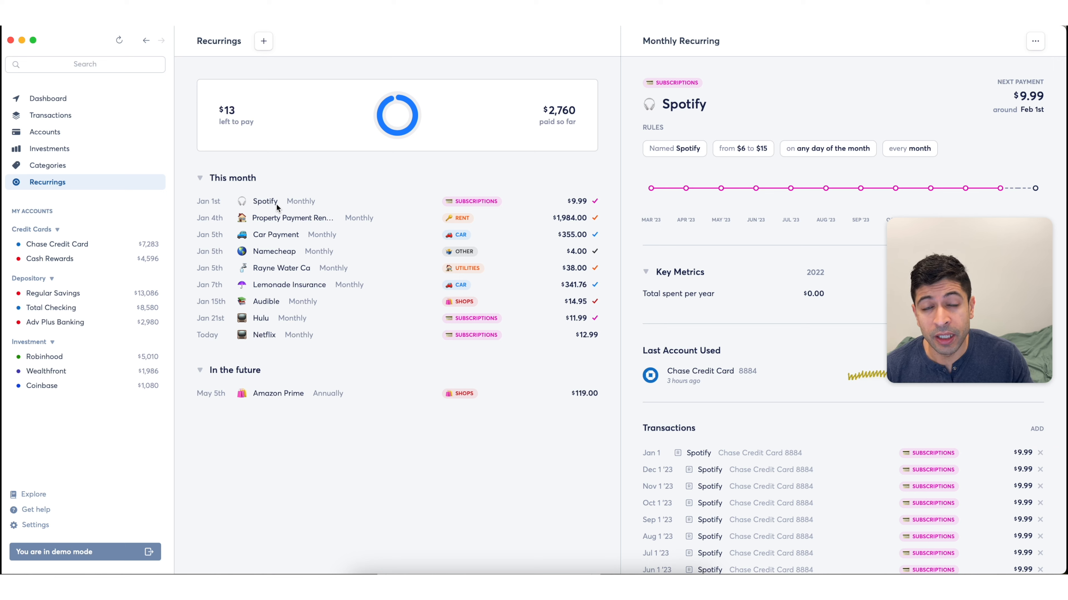
mouse_move(256, 299)
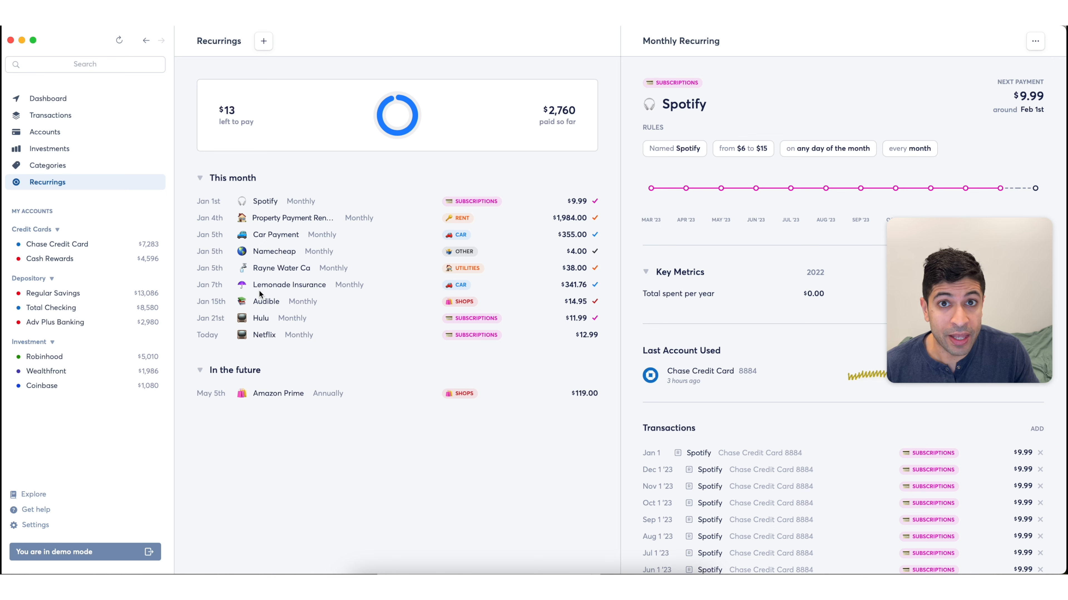
mouse_move(218, 374)
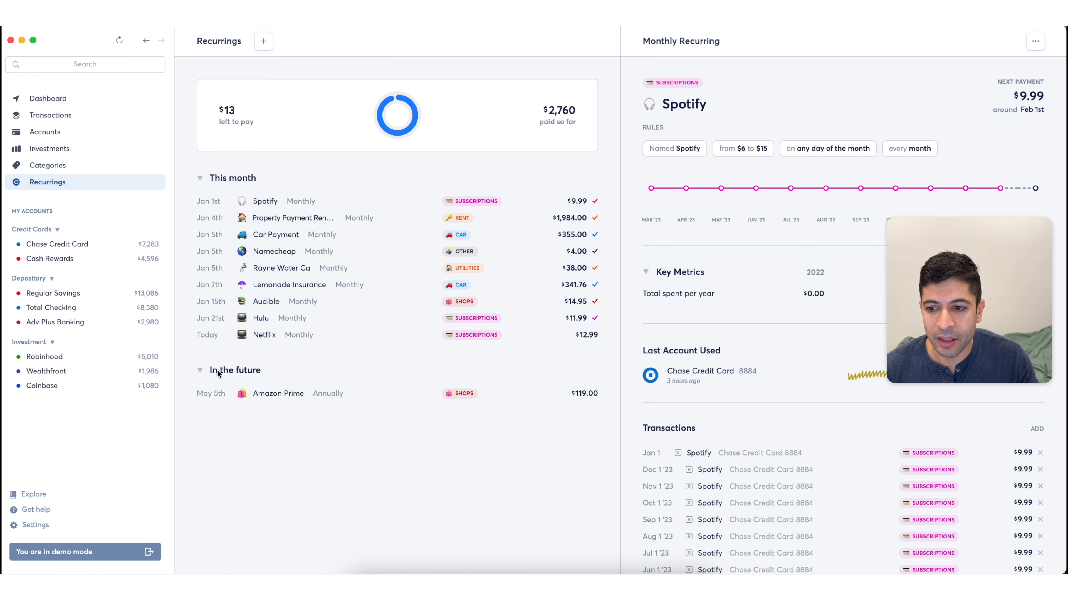
mouse_move(264, 406)
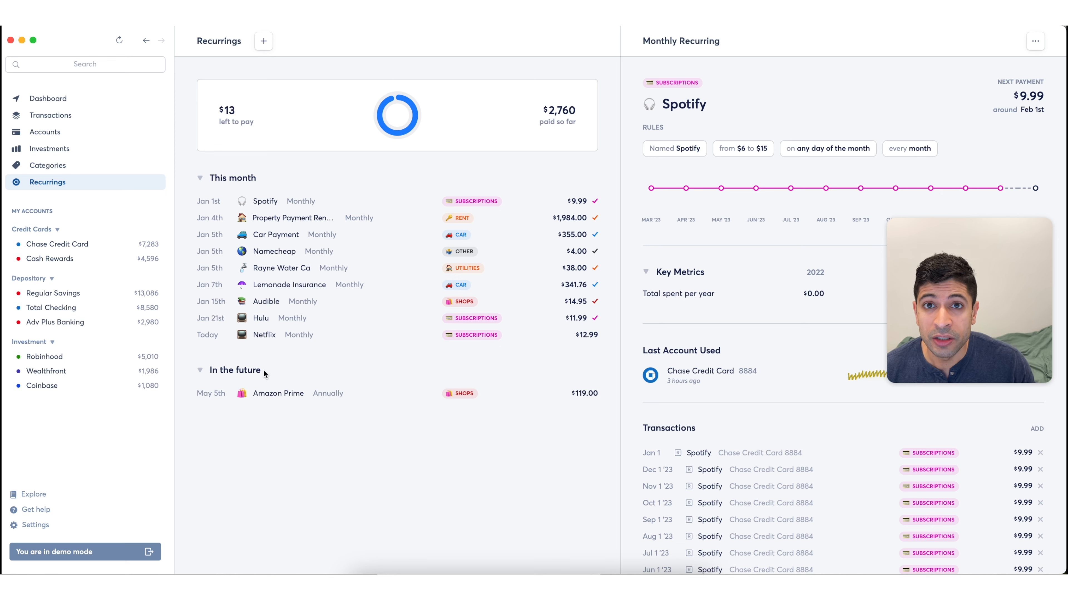
mouse_move(289, 217)
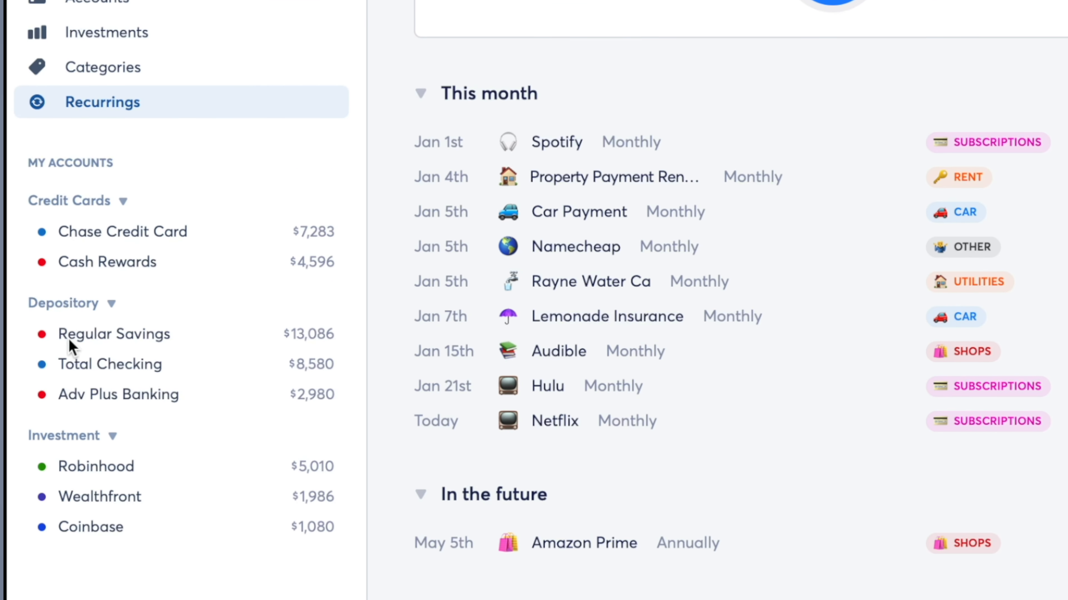
mouse_move(66, 536)
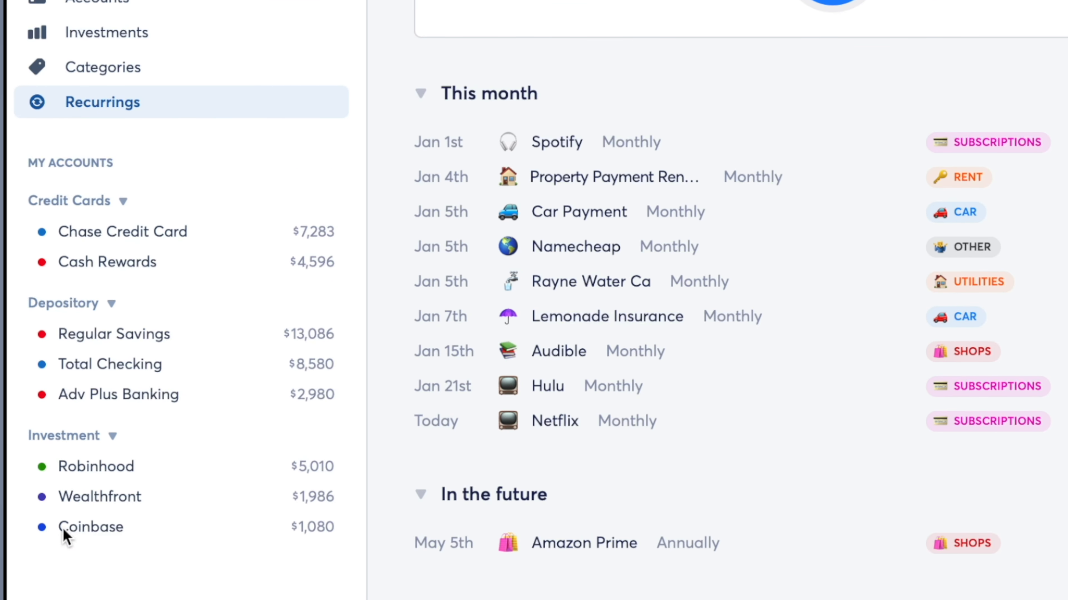
mouse_move(33, 176)
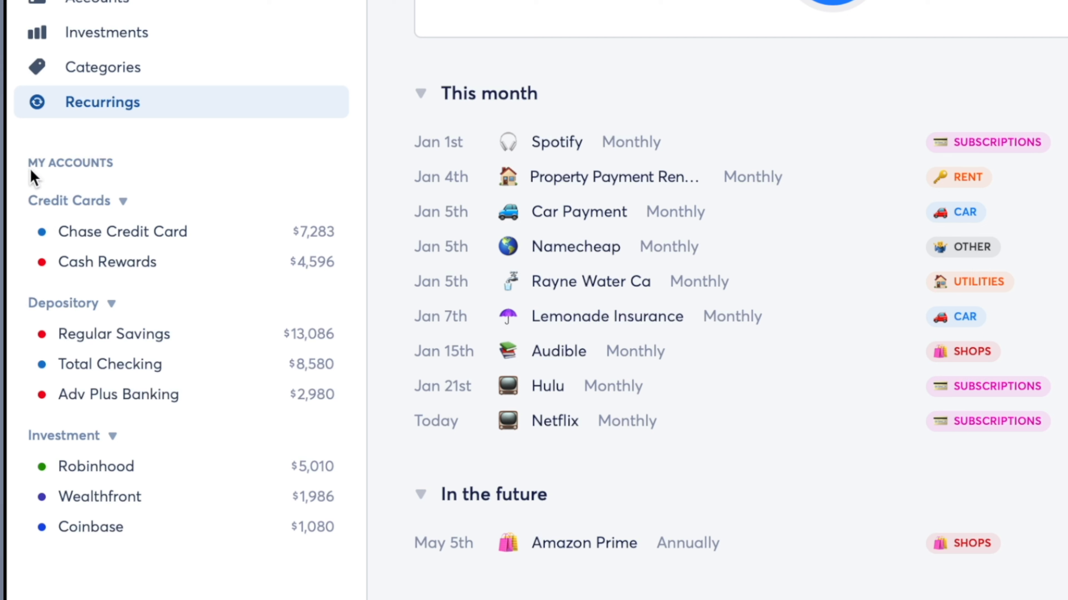
mouse_move(60, 218)
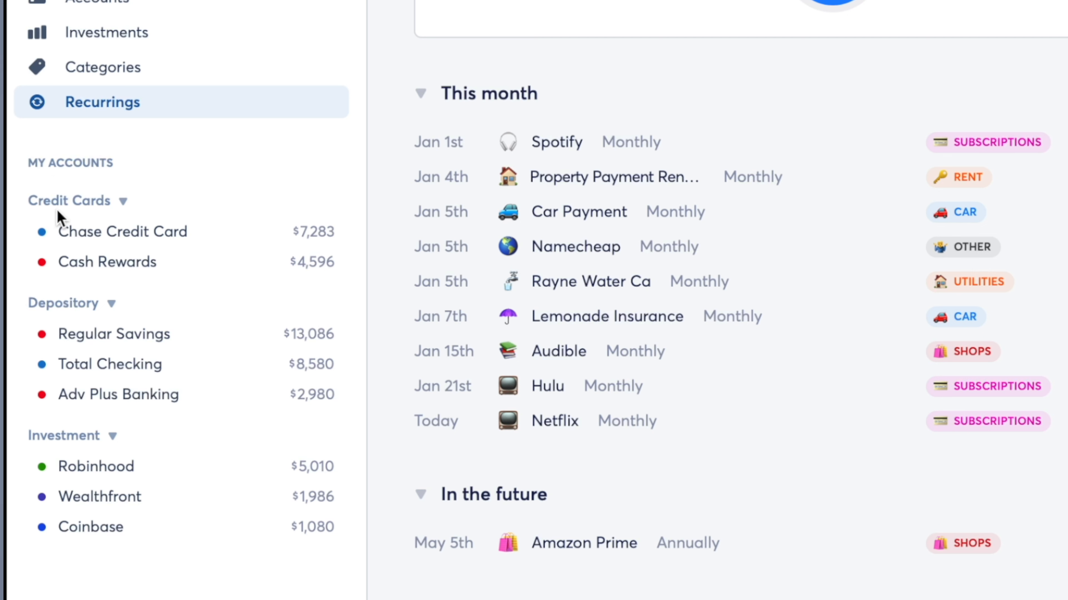
mouse_move(98, 325)
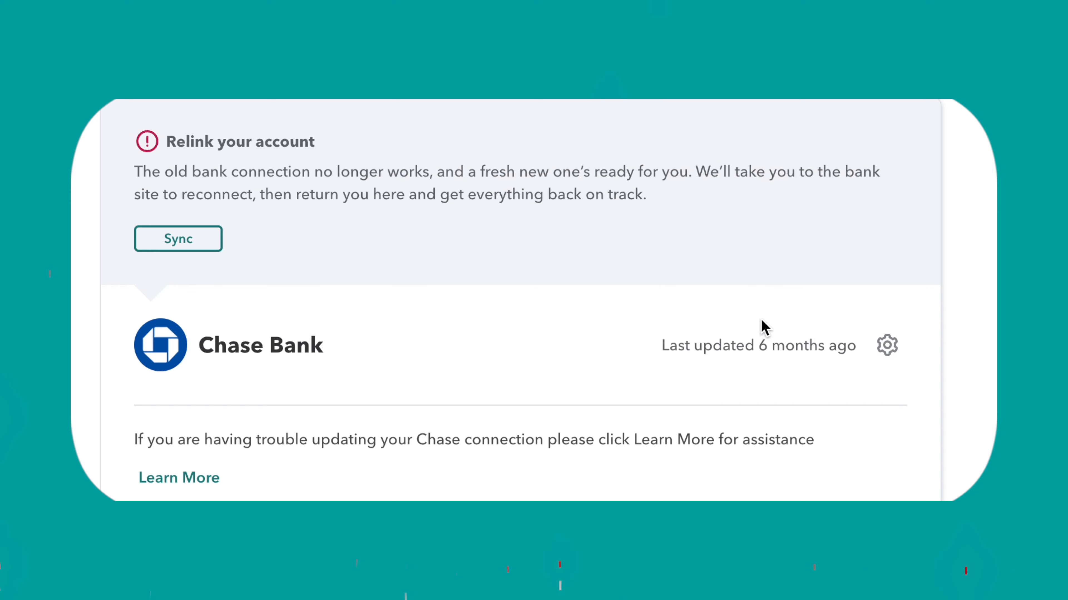
View Mint's Chase Bank account card with its 'Relink your account' sync notice
left_click(887, 345)
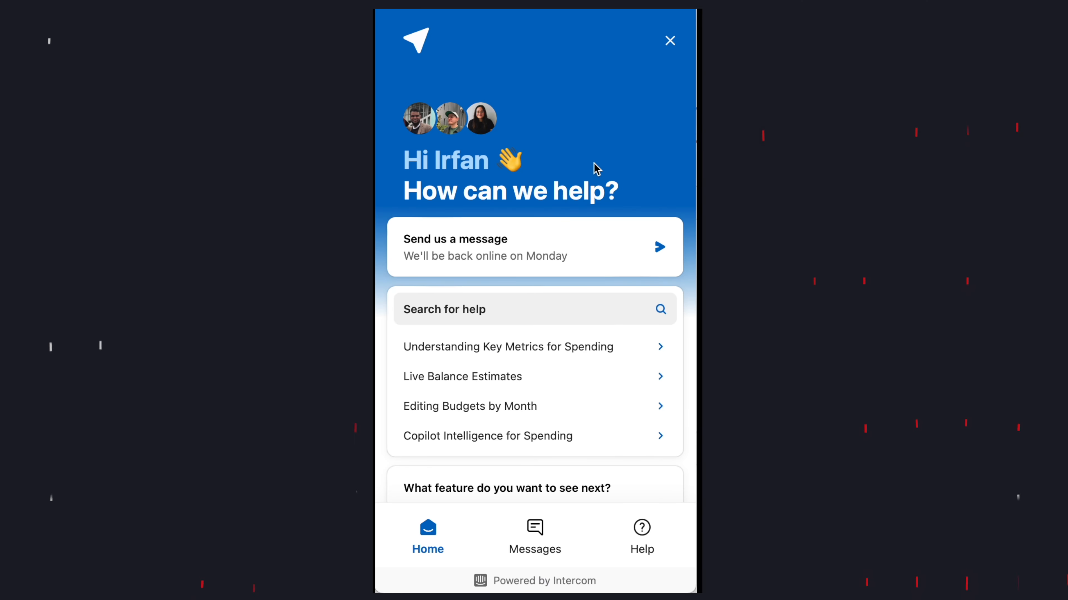
mouse_move(470, 264)
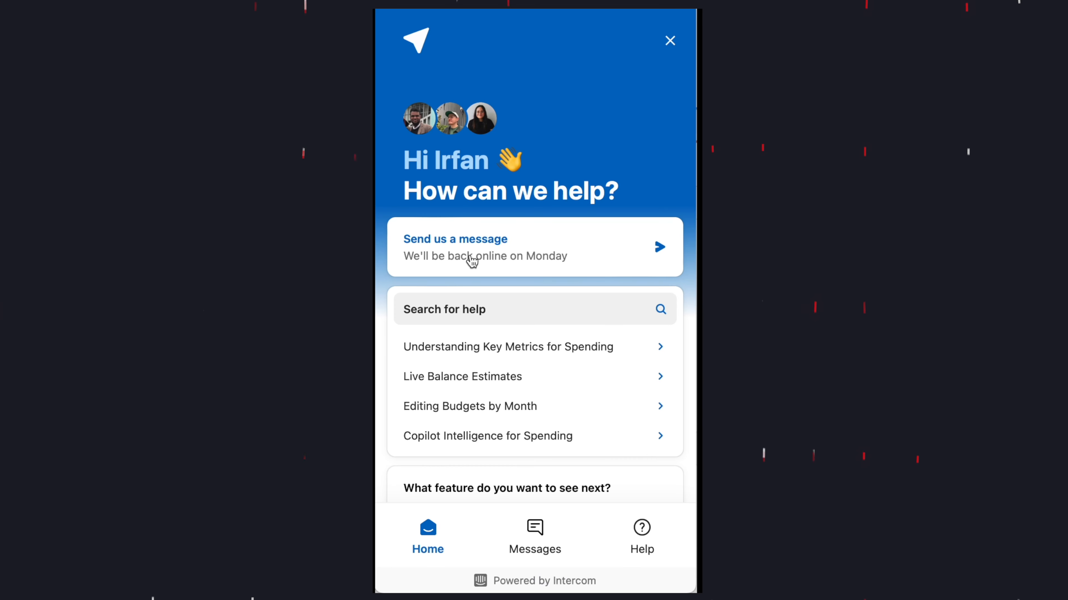
Scroll the help panel and go to the Vote on Features board
scroll("down", 3)
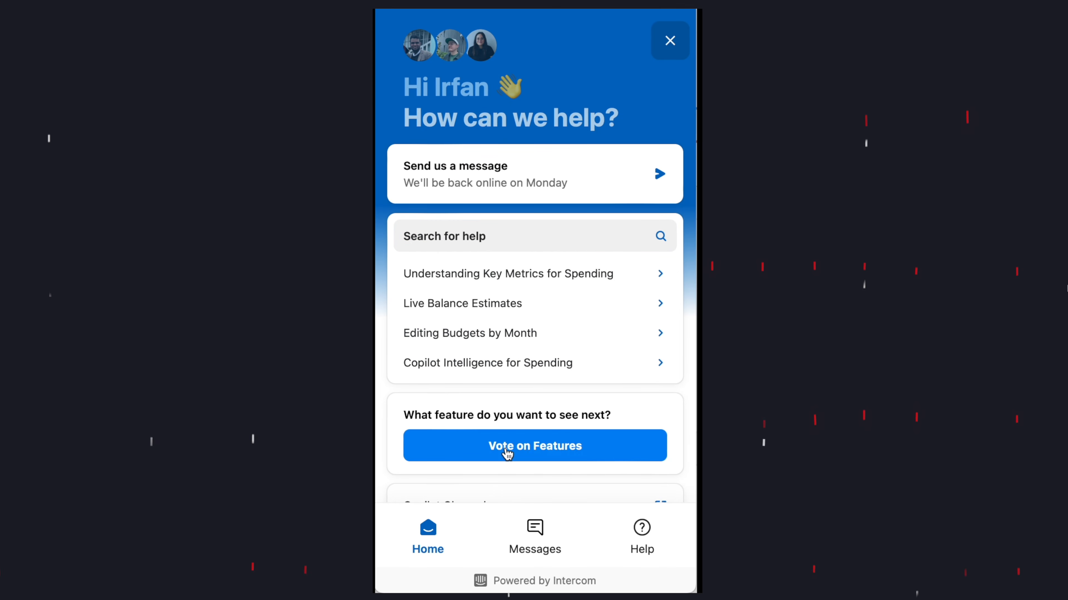
left_click(535, 446)
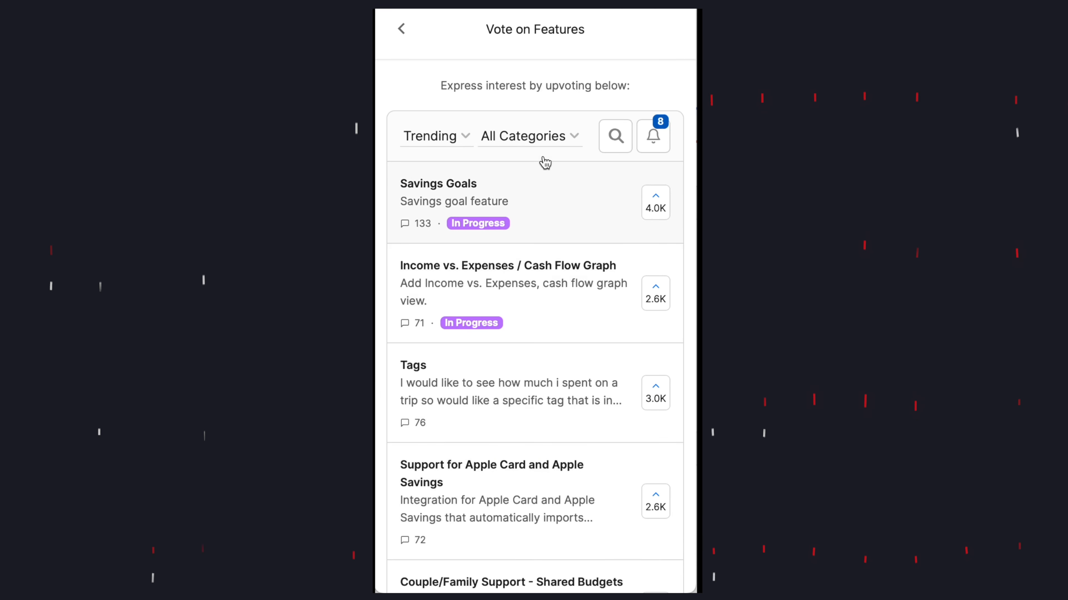
left_click(530, 136)
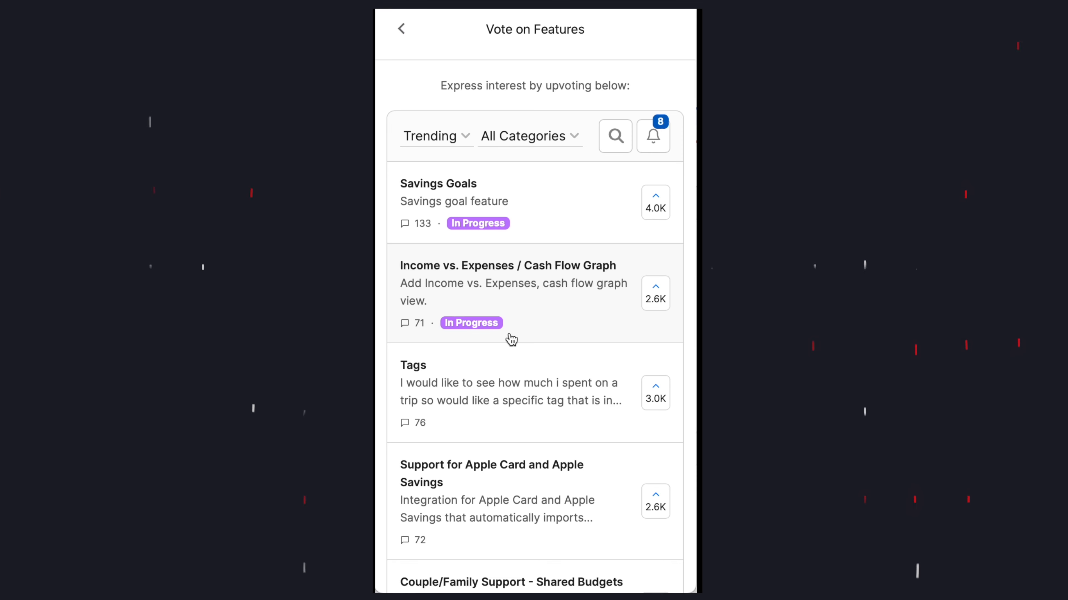
mouse_move(528, 222)
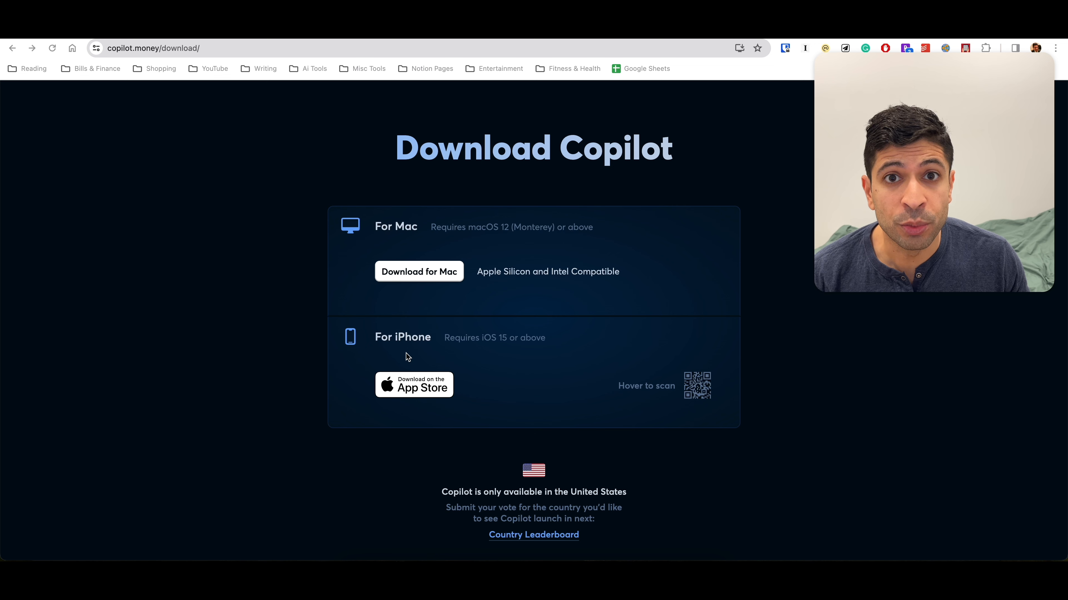
mouse_move(409, 330)
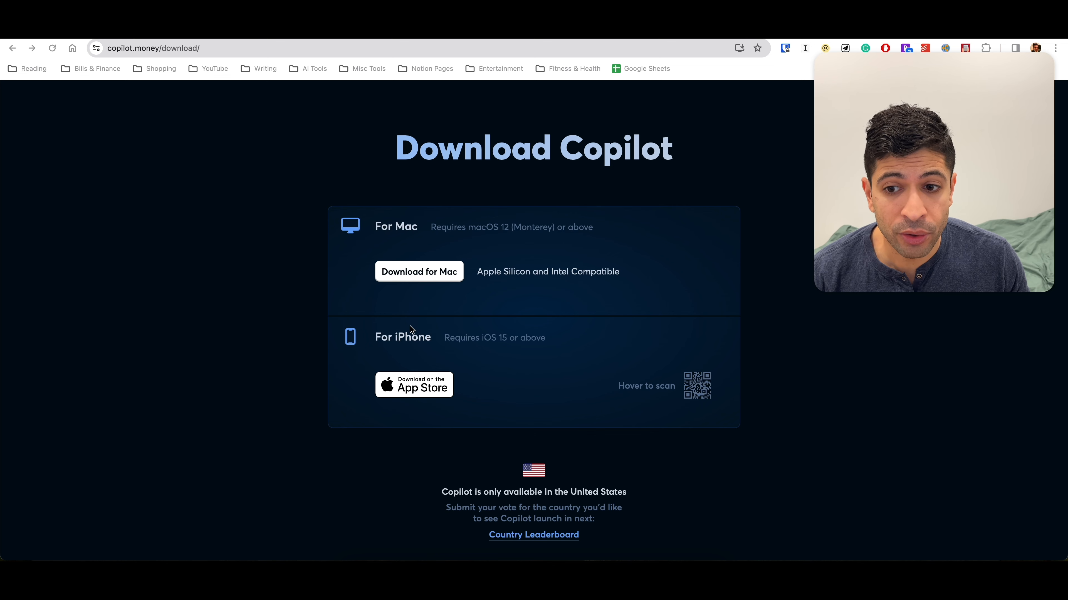
mouse_move(422, 233)
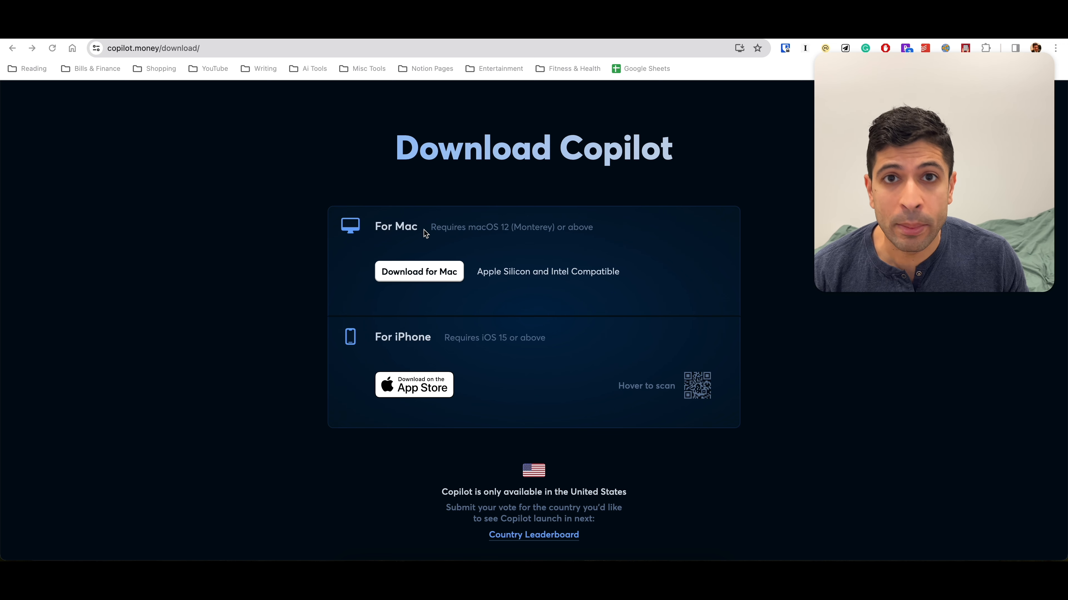
mouse_move(269, 343)
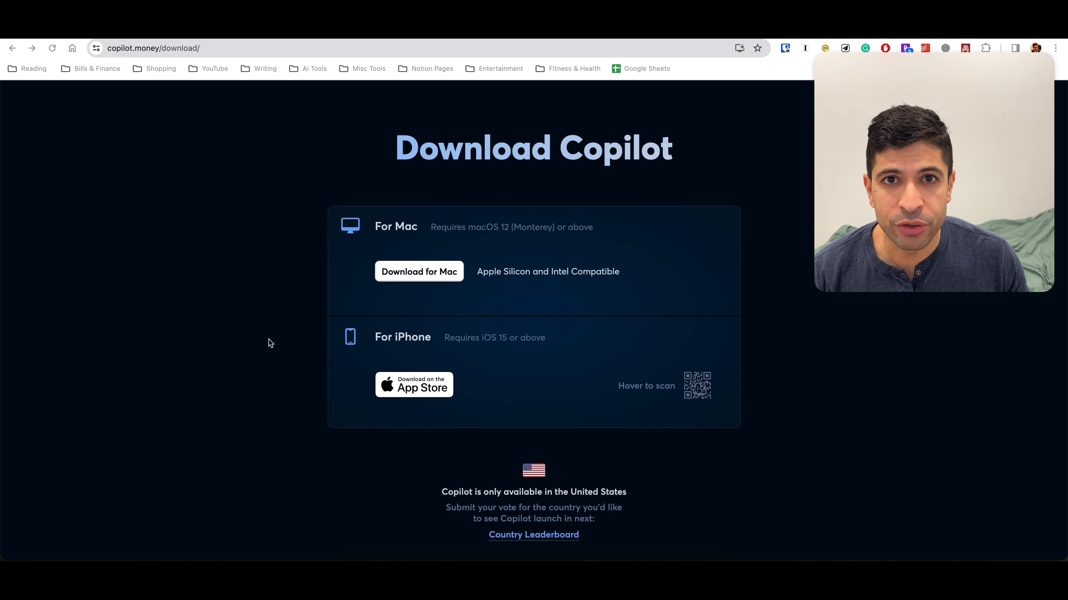
mouse_move(354, 441)
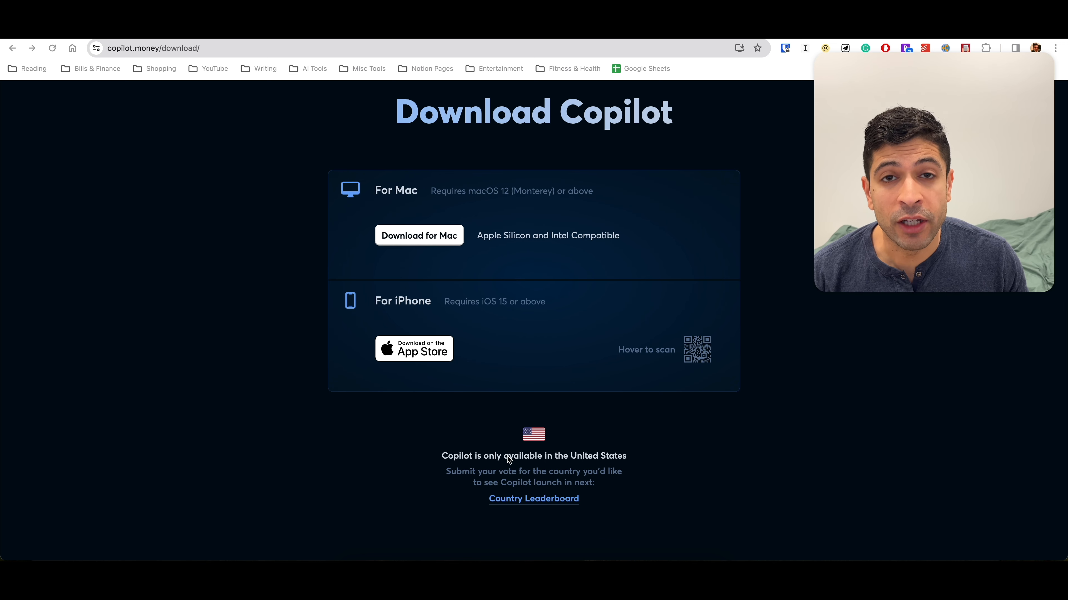
mouse_move(652, 449)
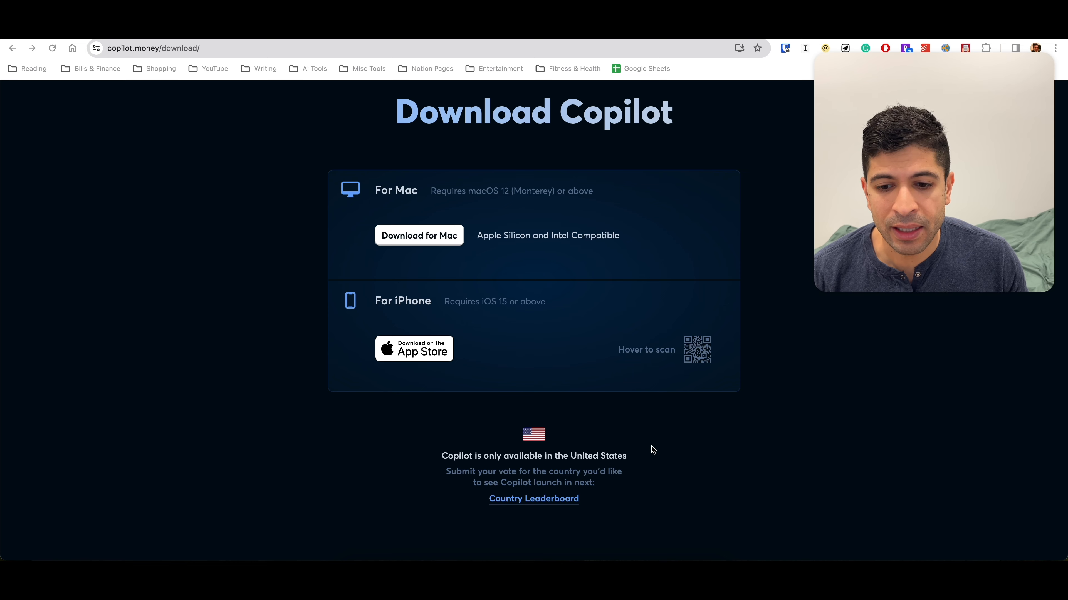
Scroll the copilot.money/download page down to the Country Leaderboard link and back up
scroll("down", 3)
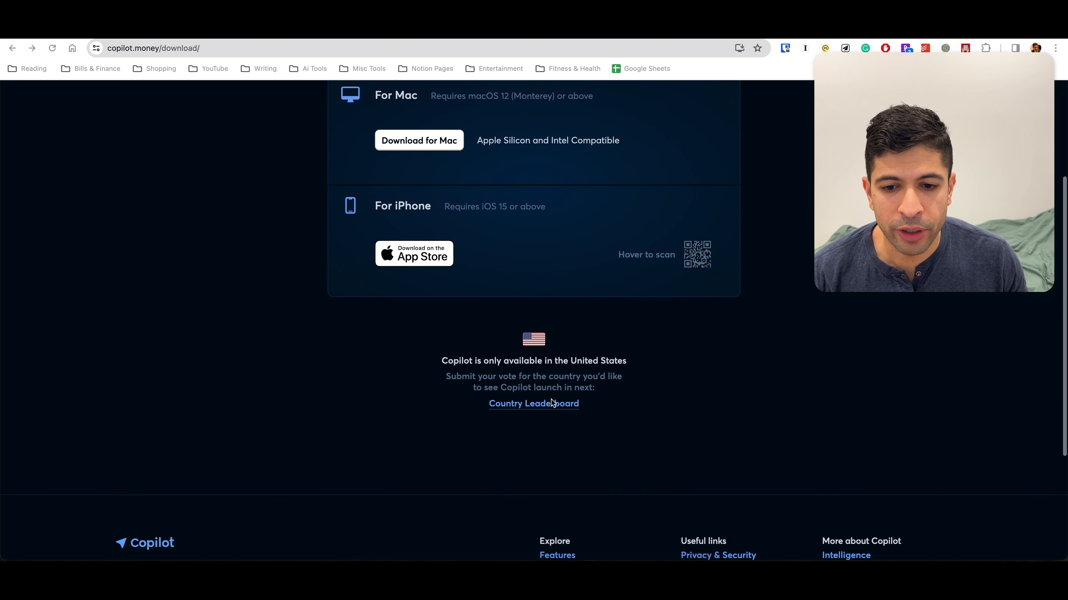
mouse_move(548, 413)
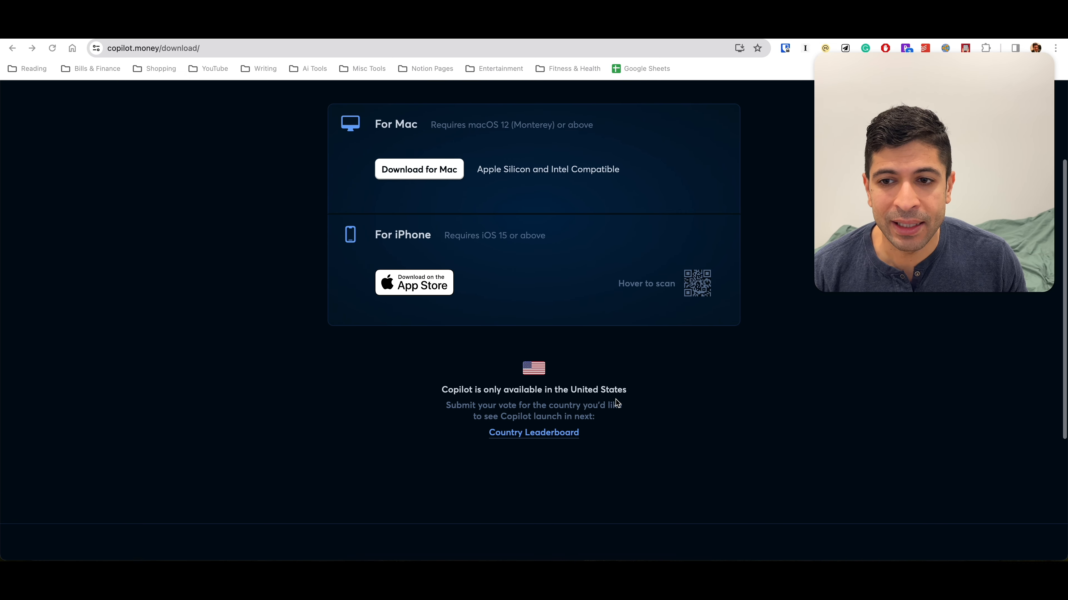
scroll("up", 3)
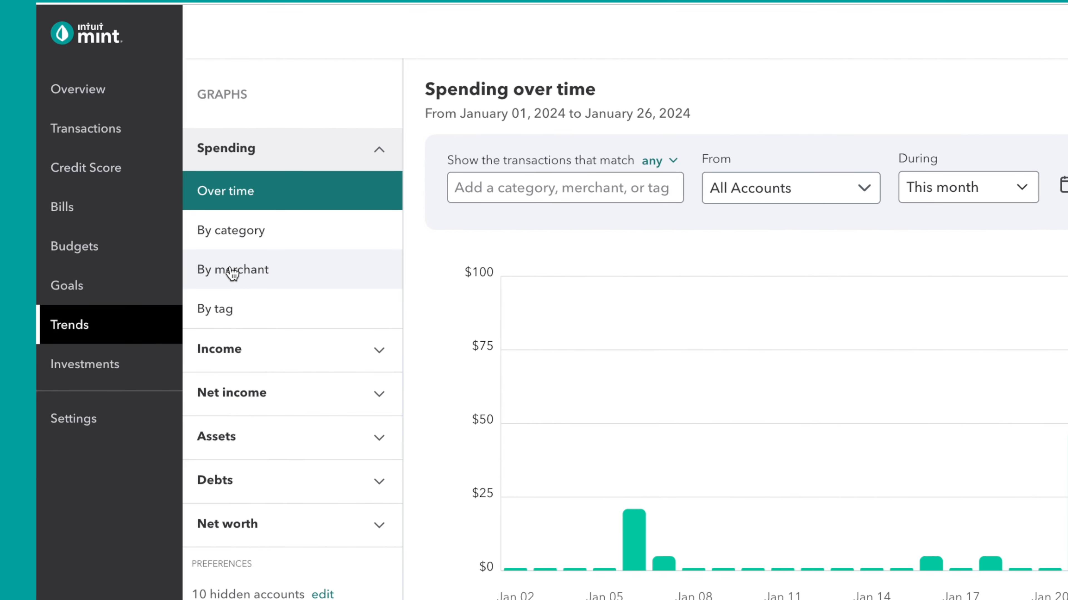
mouse_move(225, 326)
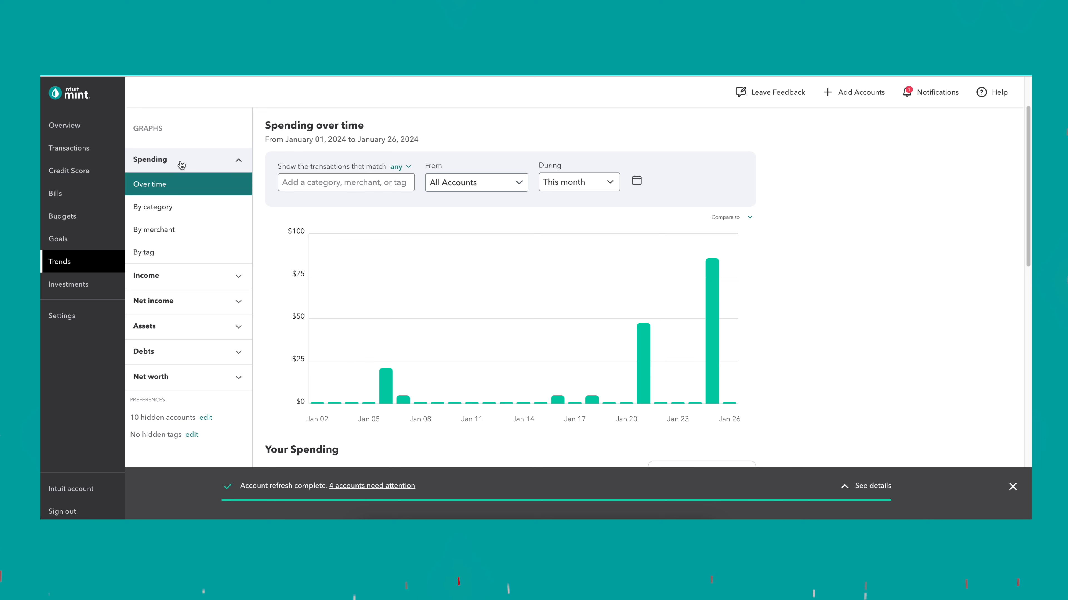
mouse_move(434, 257)
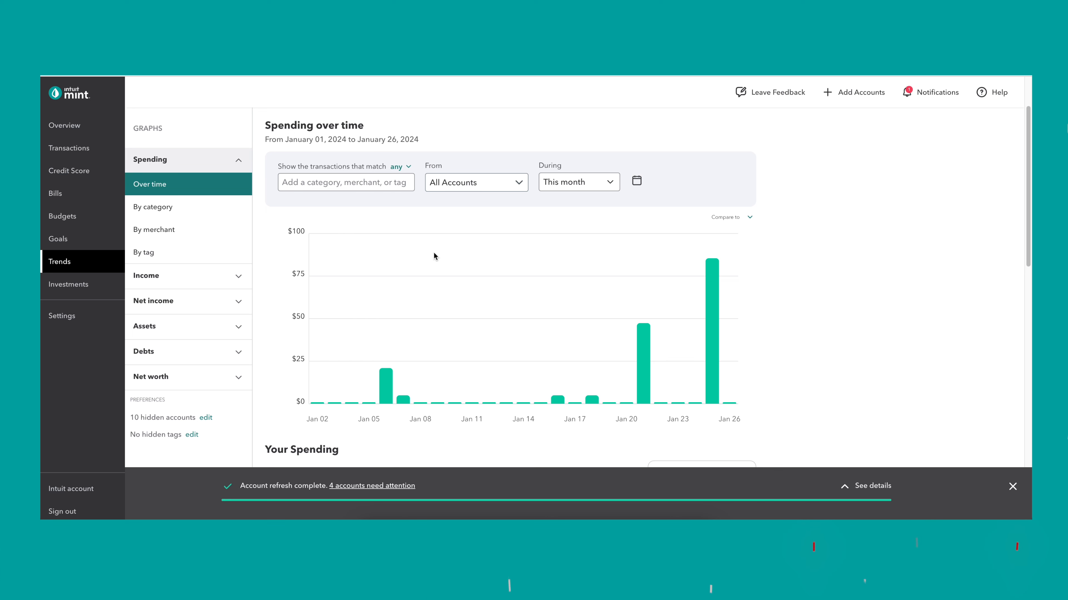
mouse_move(428, 211)
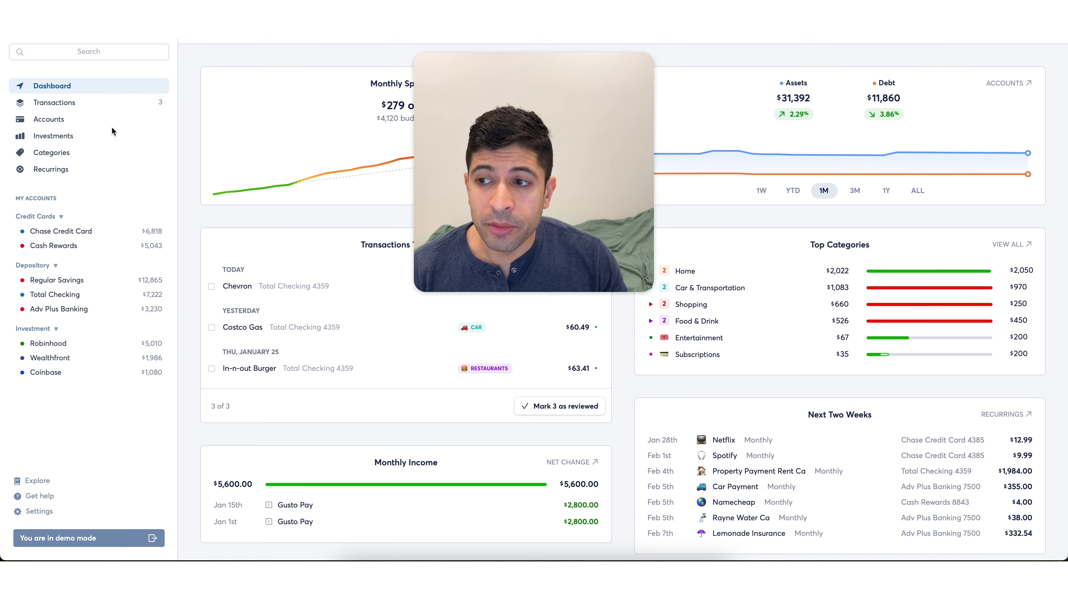
mouse_move(115, 126)
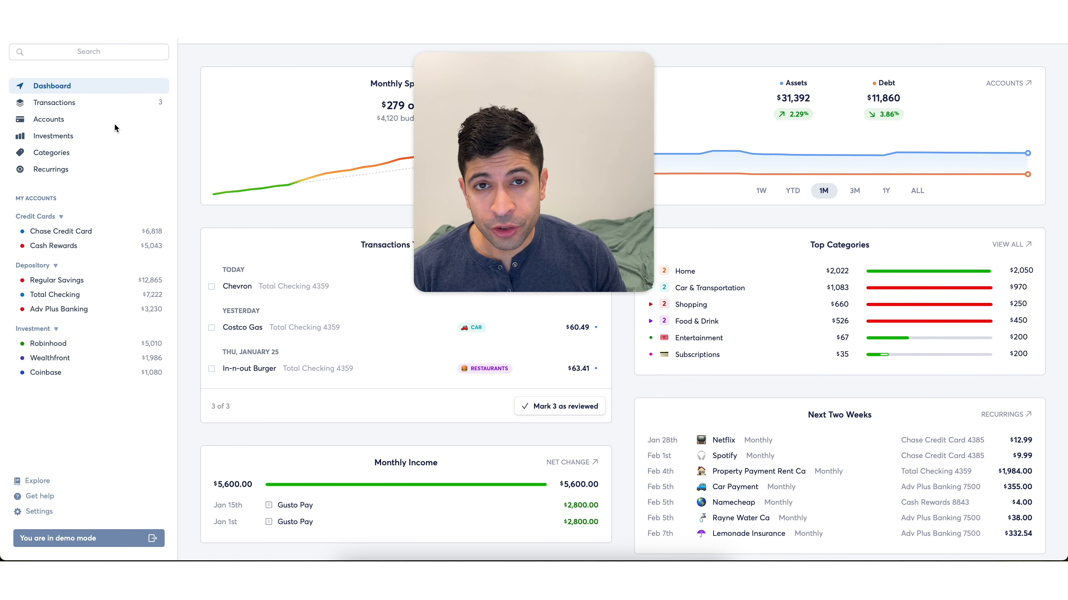